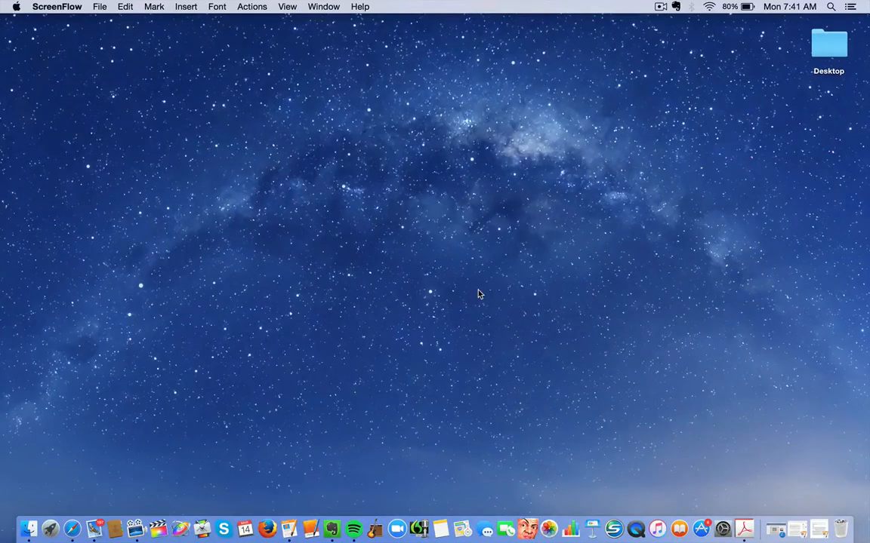
pyautogui.moveTo(332, 529)
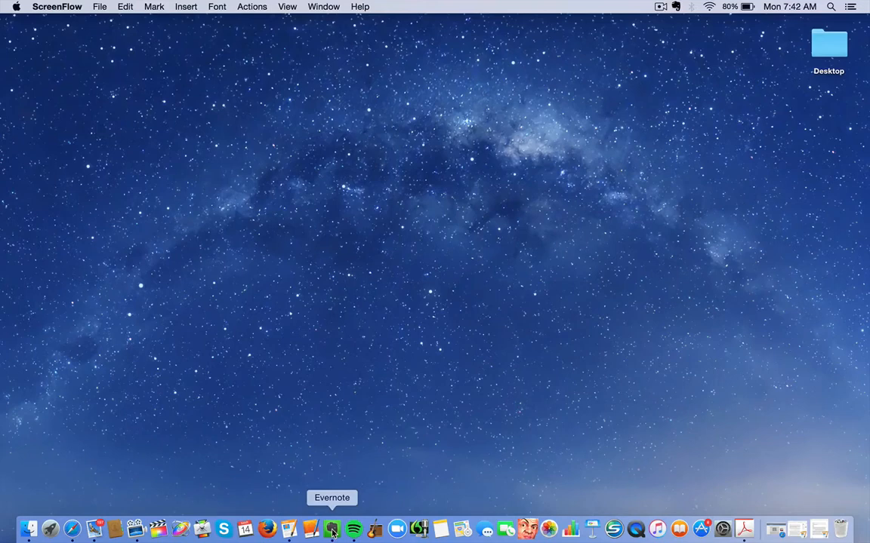
# Launch Evernote from the Dock into the Notebooks overview
pyautogui.click(332, 529)
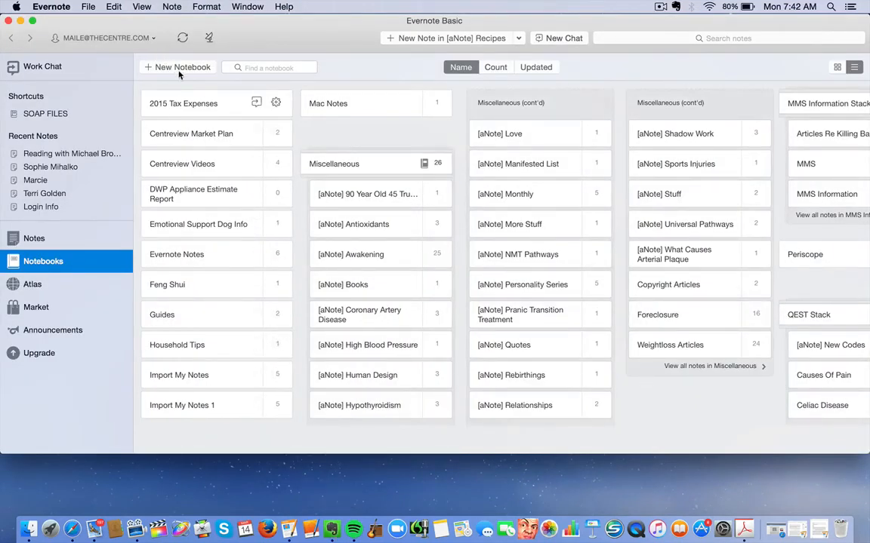
pyautogui.moveTo(109, 231)
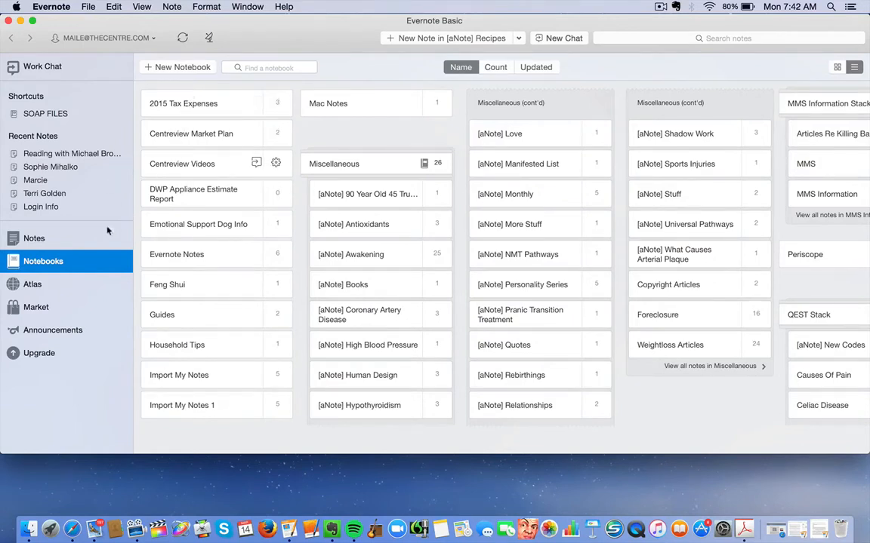
pyautogui.moveTo(109, 241)
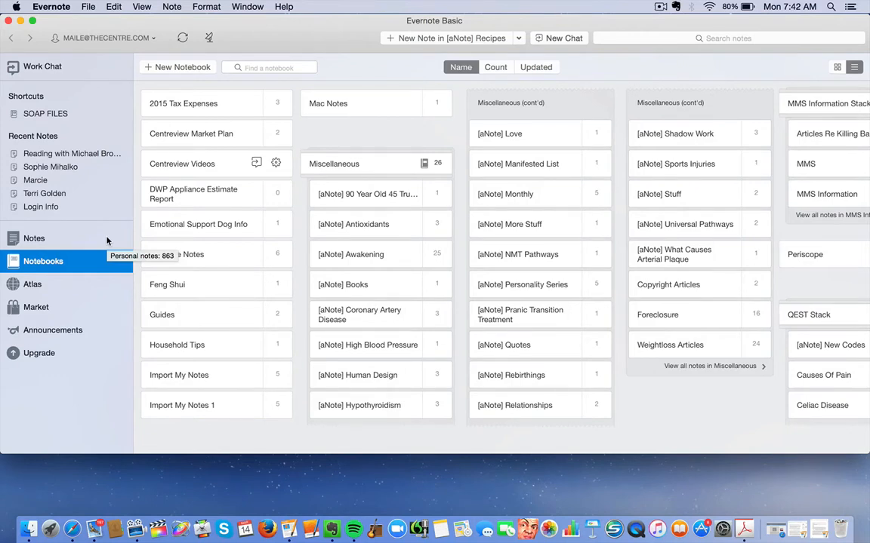
pyautogui.moveTo(255, 326)
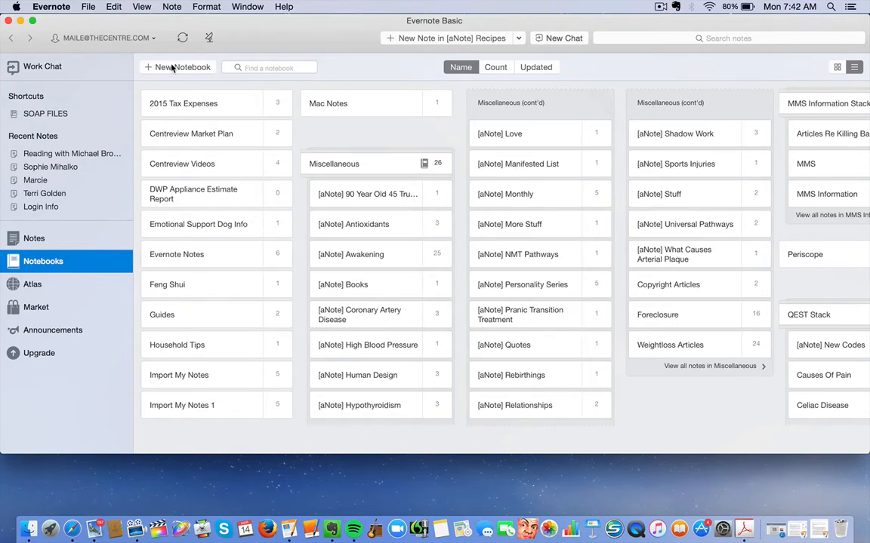
# Create a new notebook named Personal and scroll to see it in the list
pyautogui.click(178, 66)
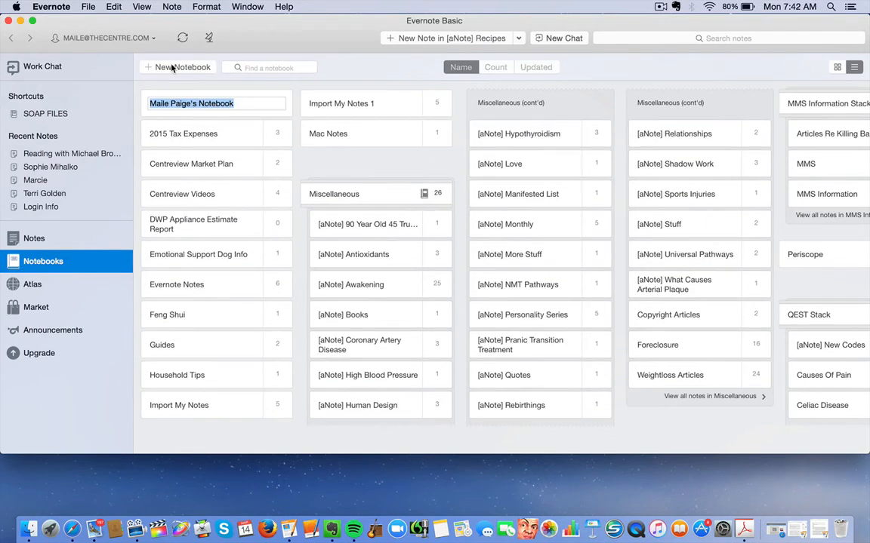
pyautogui.write('Personal')
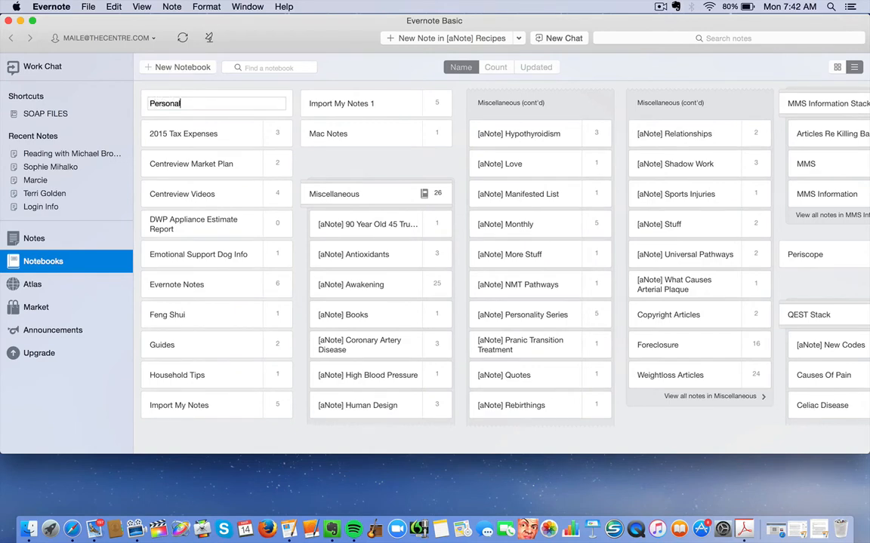
pyautogui.press('Return')
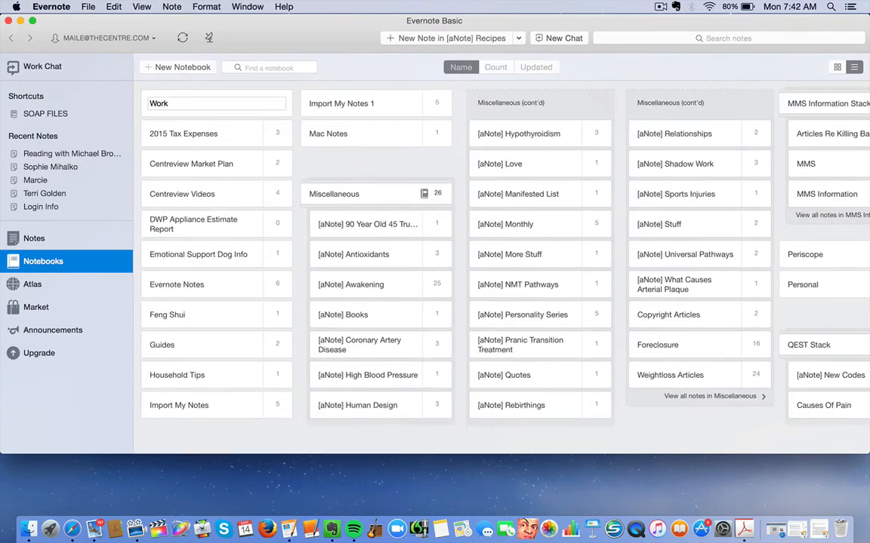
pyautogui.hscroll(3)
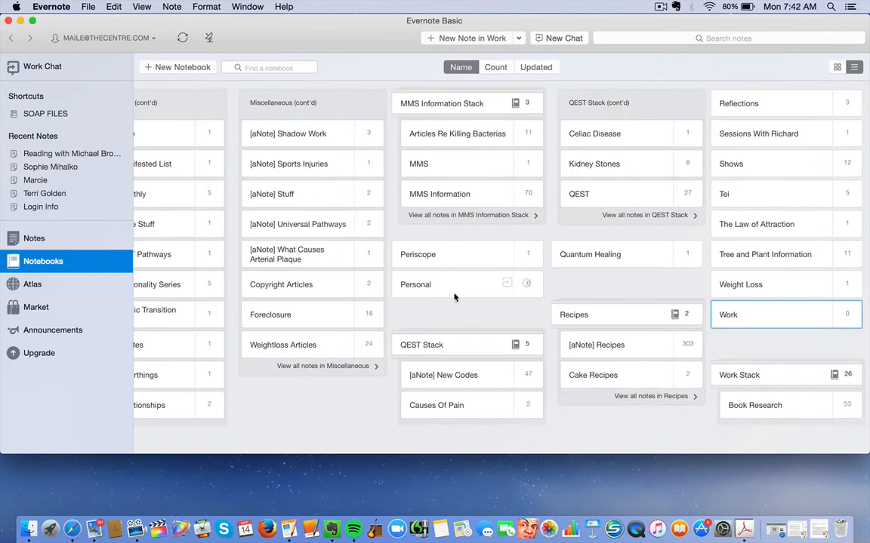
pyautogui.moveTo(456, 284)
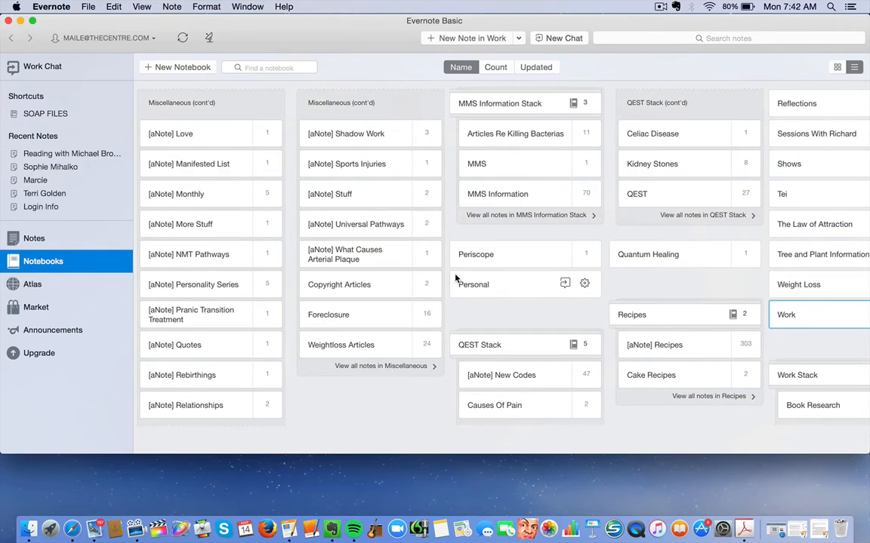
pyautogui.moveTo(476, 293)
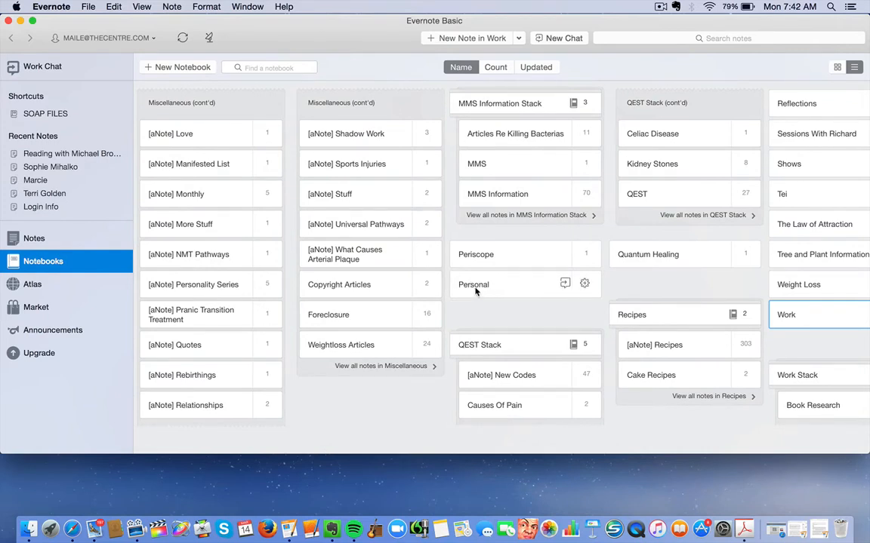
pyautogui.moveTo(378, 173)
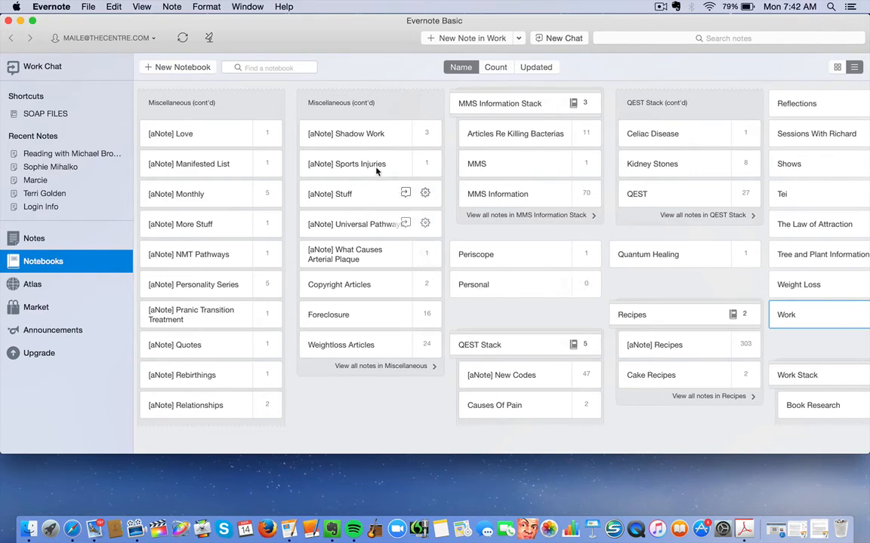
pyautogui.moveTo(535, 300)
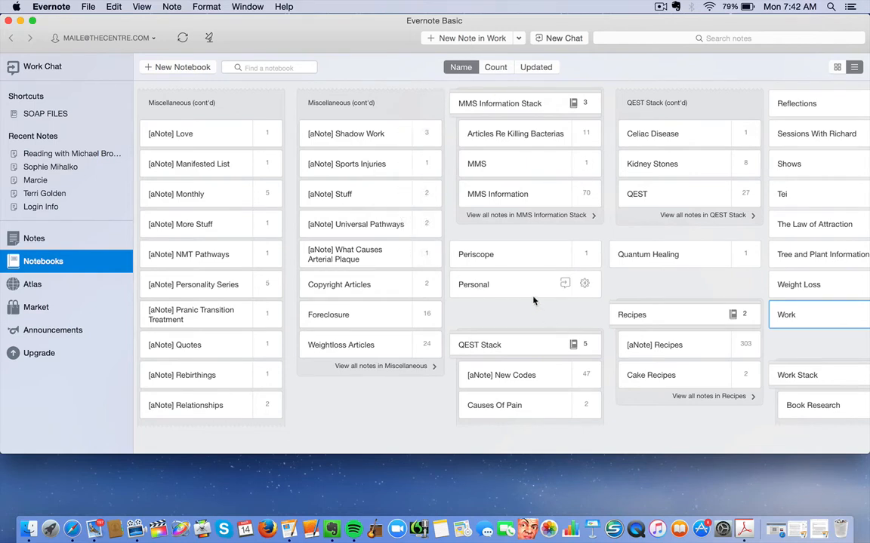
# Start a new note in the Personal notebook titled Taxes 2016
pyautogui.click(474, 284)
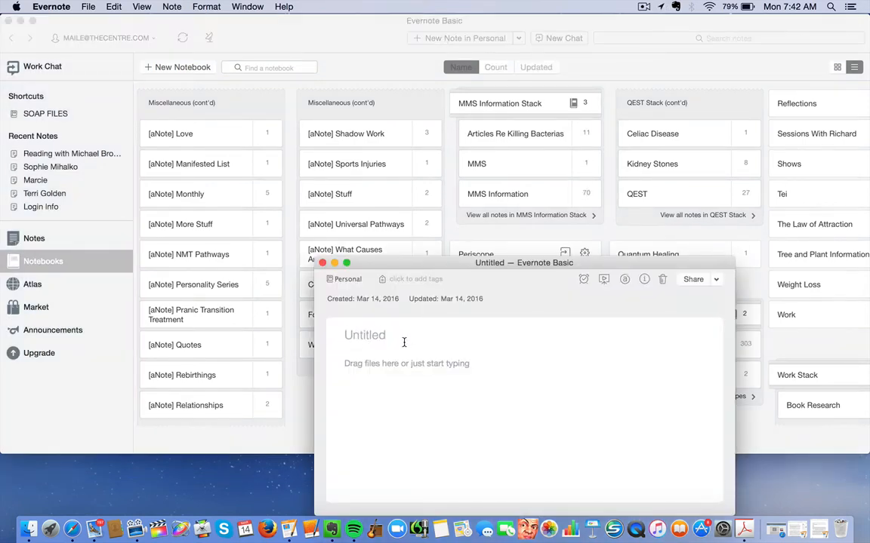
pyautogui.write('Ta')
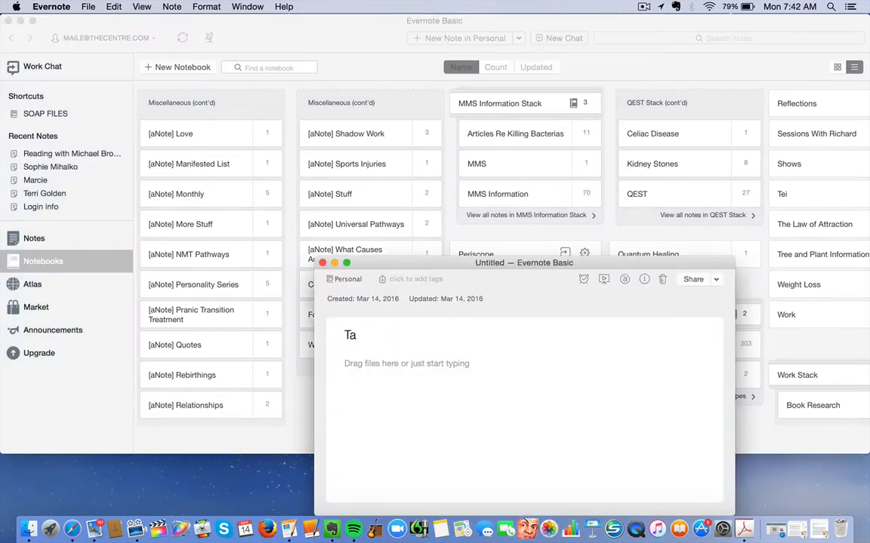
pyautogui.write('xes')
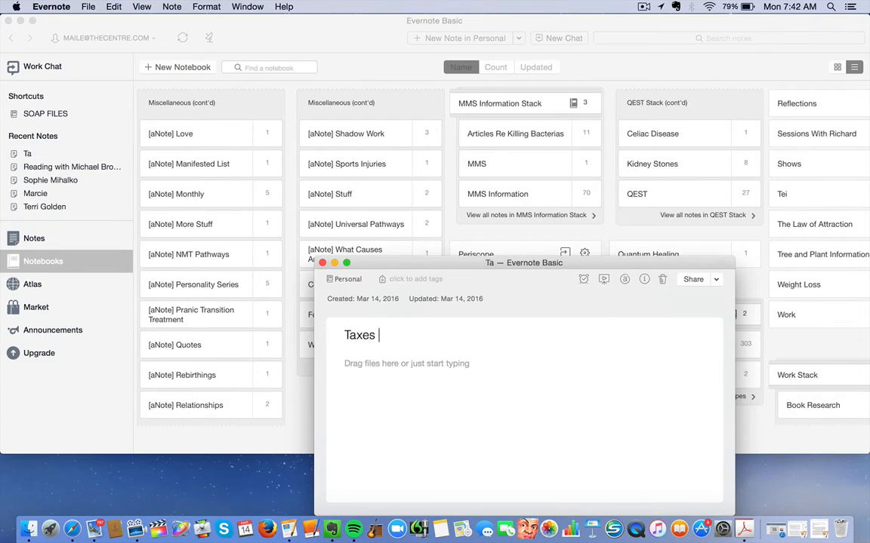
pyautogui.write('@0')
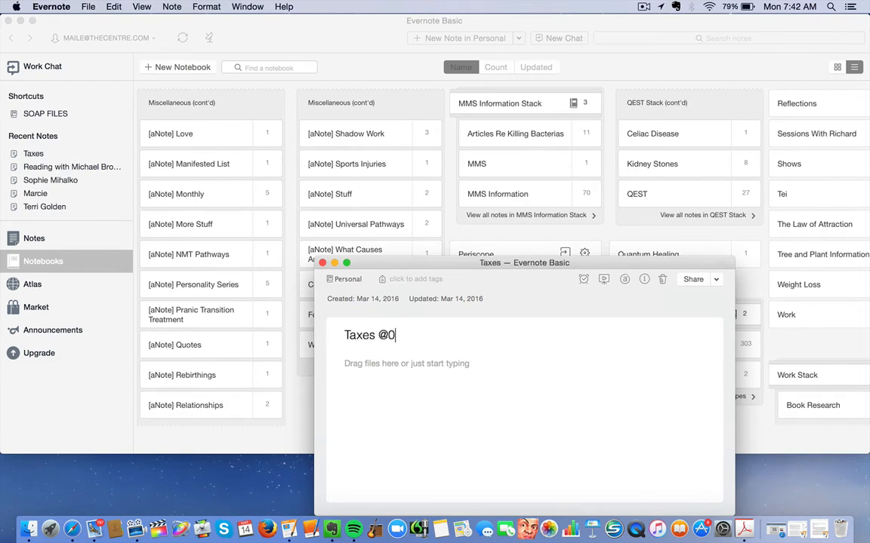
pyautogui.write('20')
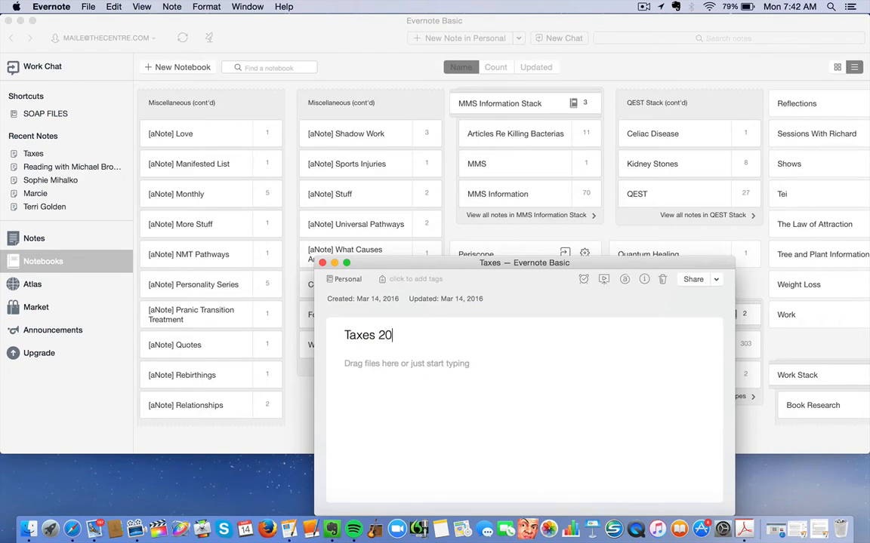
pyautogui.write('16')
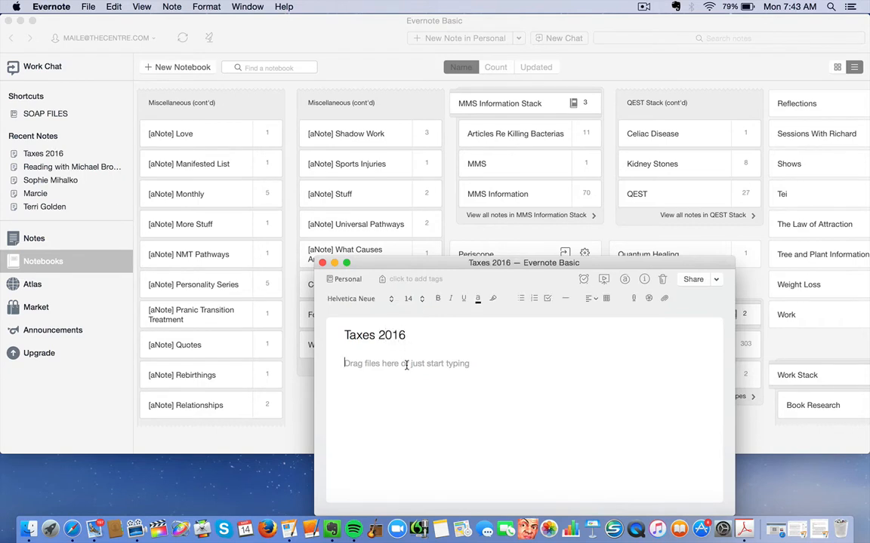
# Begin a numbered list in the note body with placeholder text 'adjflkjdkfj akdjf djf'
pyautogui.click(534, 299)
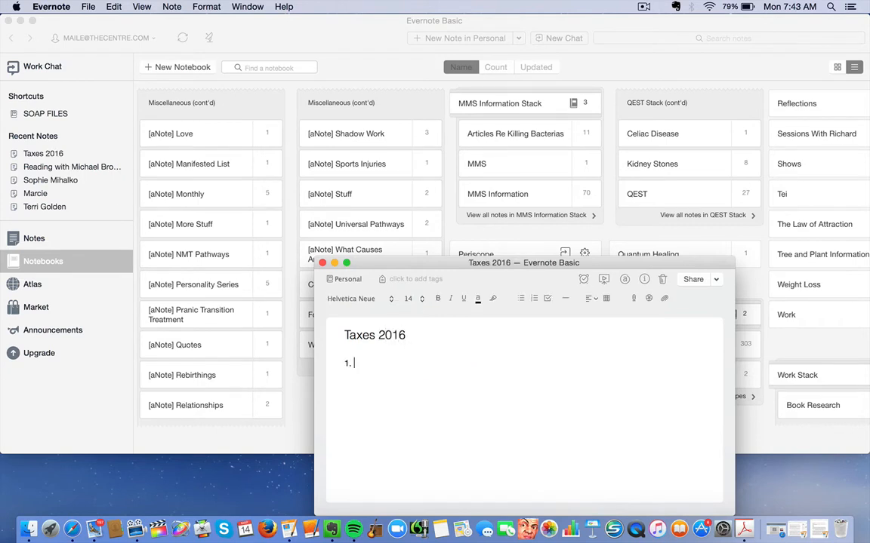
pyautogui.write('adjflkjdkfj akdjf djf')
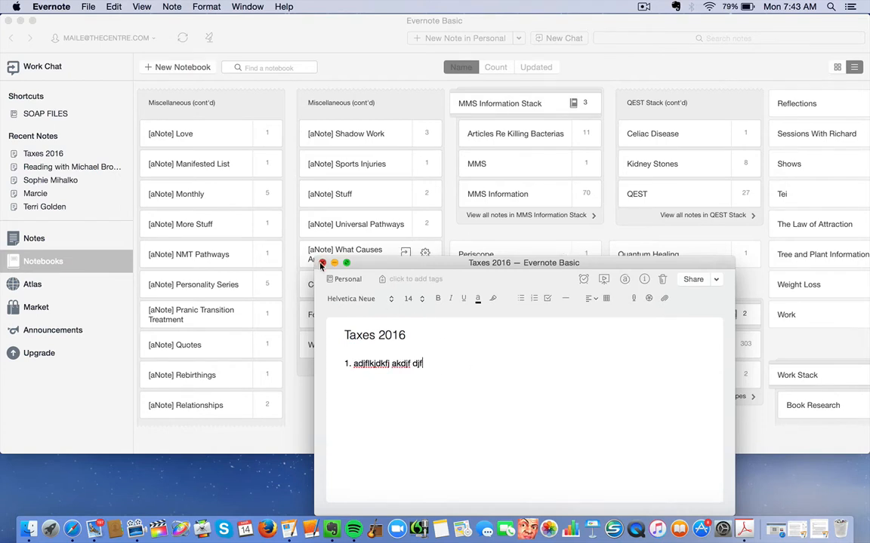
pyautogui.click(321, 262)
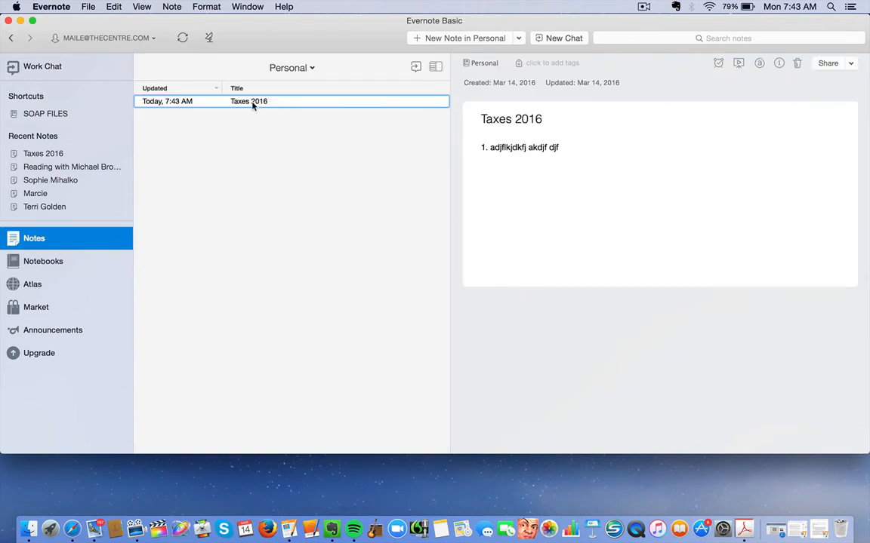
pyautogui.moveTo(266, 109)
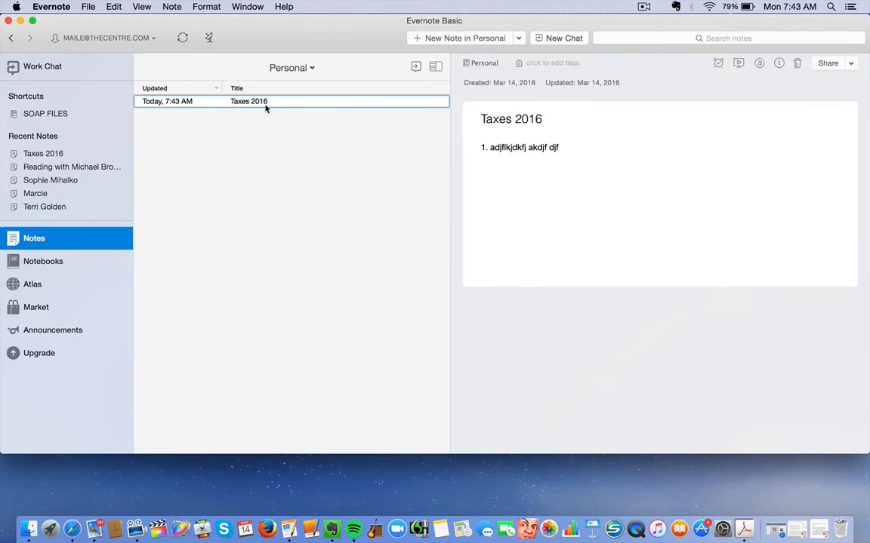
pyautogui.moveTo(223, 142)
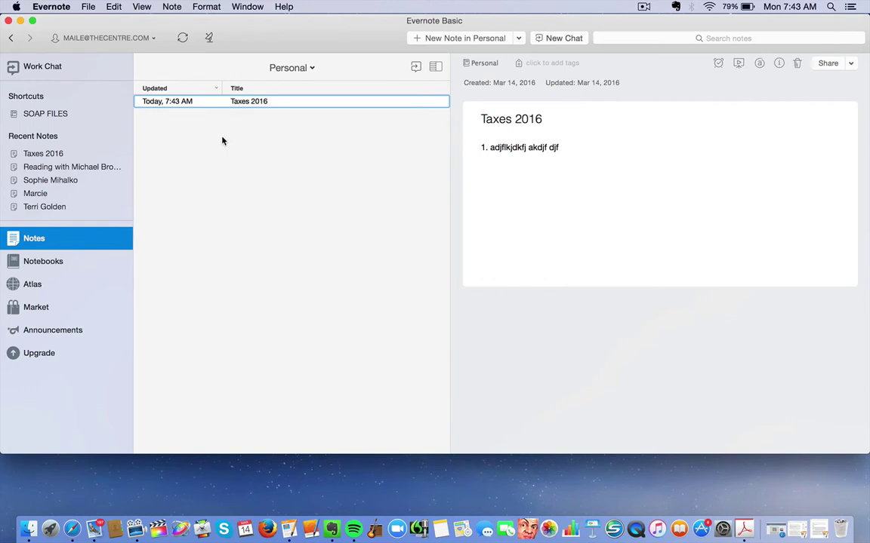
pyautogui.moveTo(227, 101)
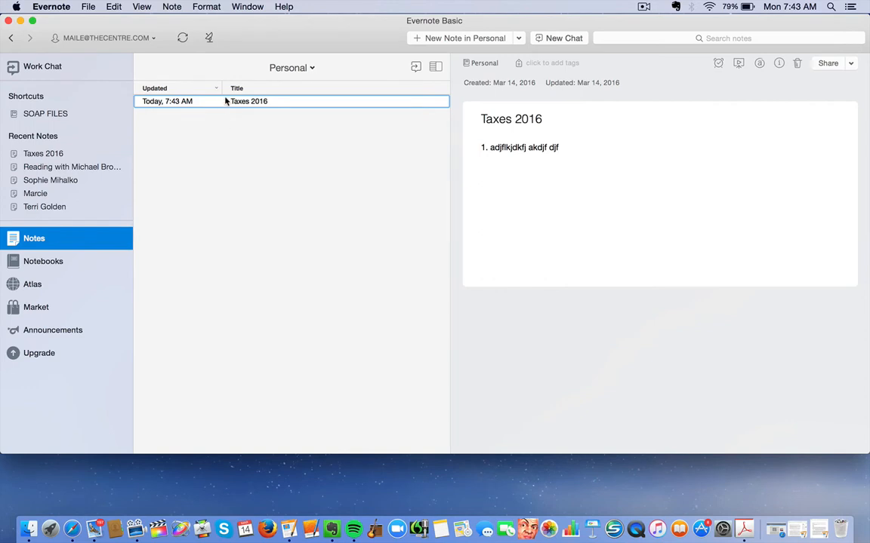
pyautogui.moveTo(263, 148)
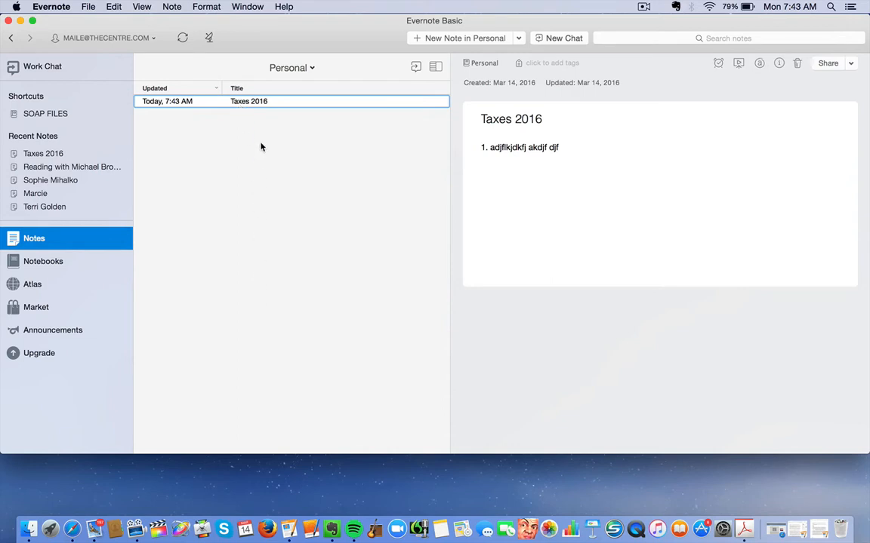
pyautogui.moveTo(232, 122)
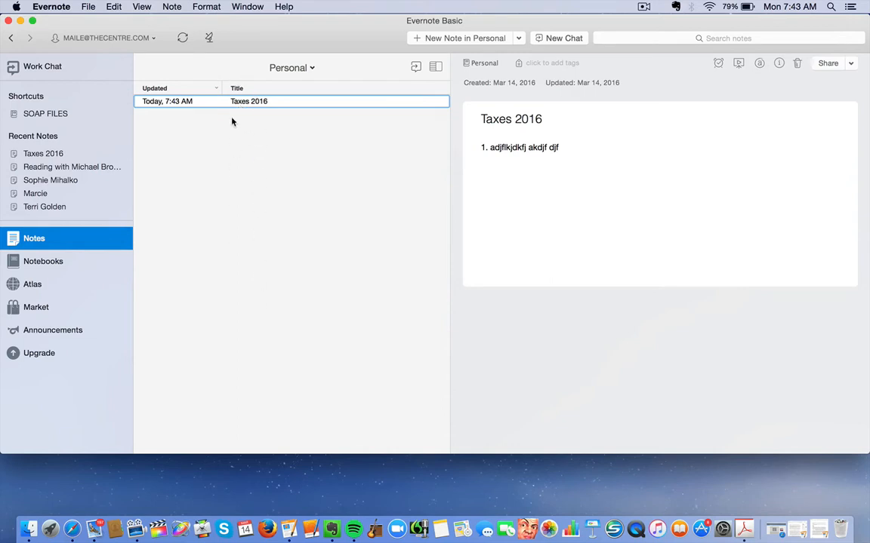
pyautogui.moveTo(240, 101)
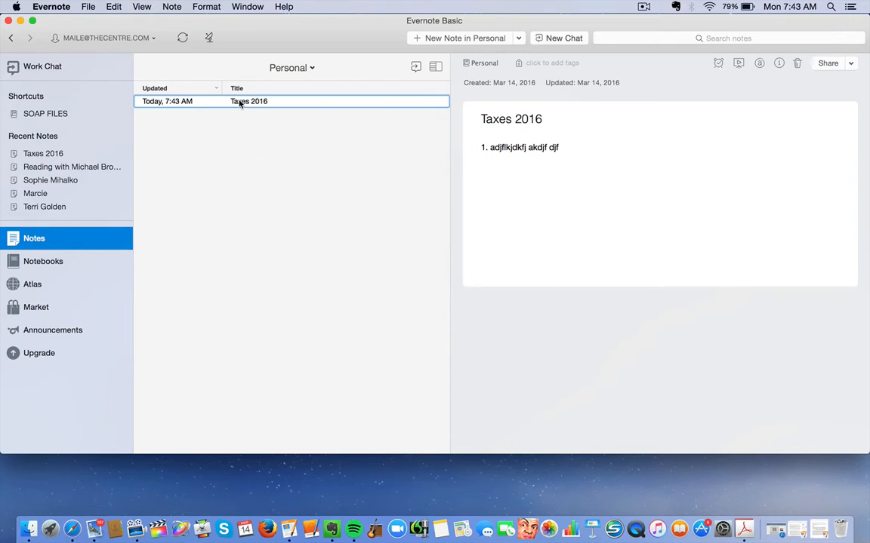
pyautogui.moveTo(244, 186)
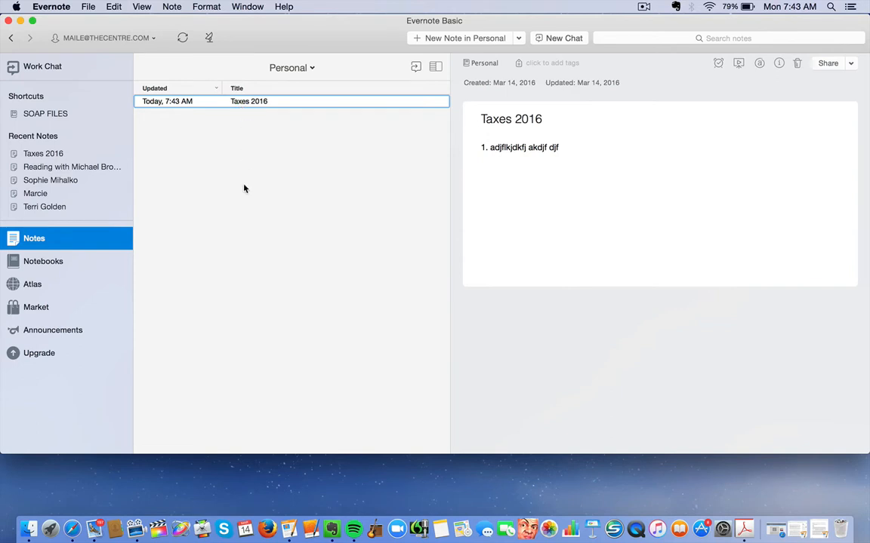
# From the Notebooks overview, create a new notebook named Home Recipes
pyautogui.click(42, 262)
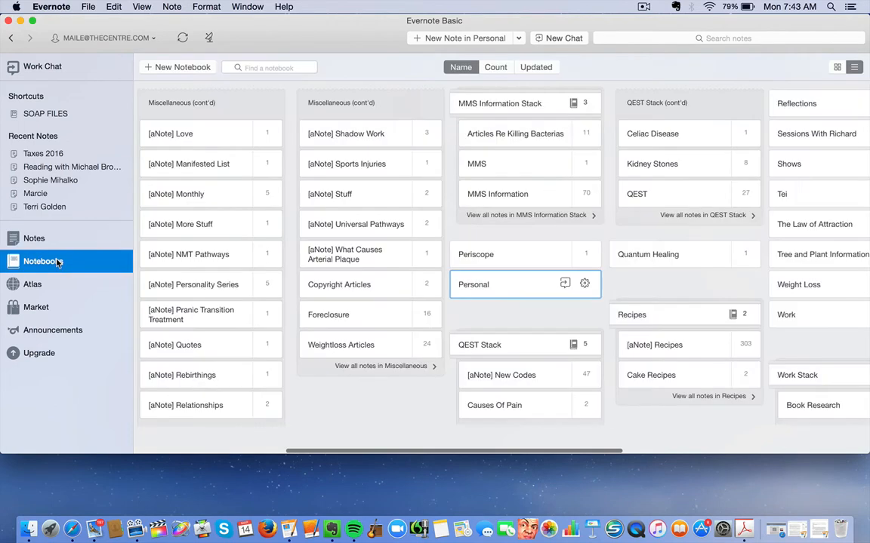
pyautogui.moveTo(513, 292)
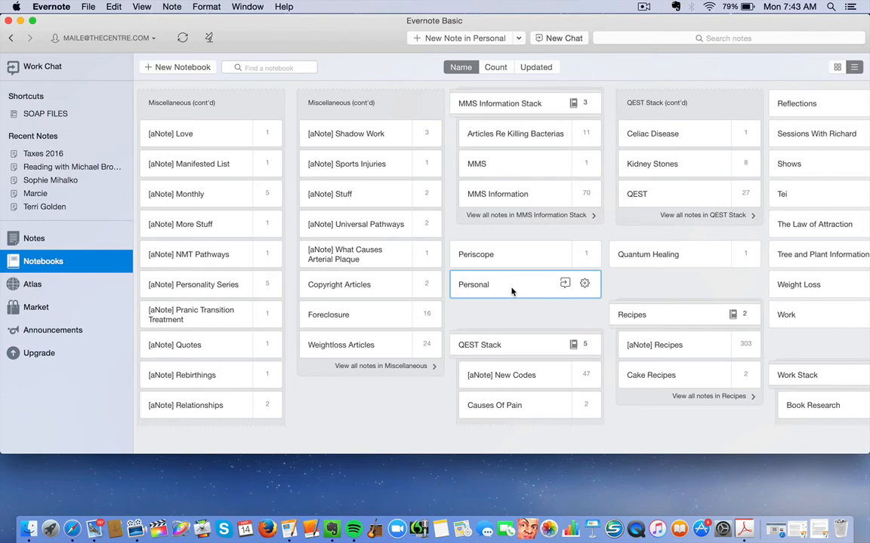
pyautogui.moveTo(179, 68)
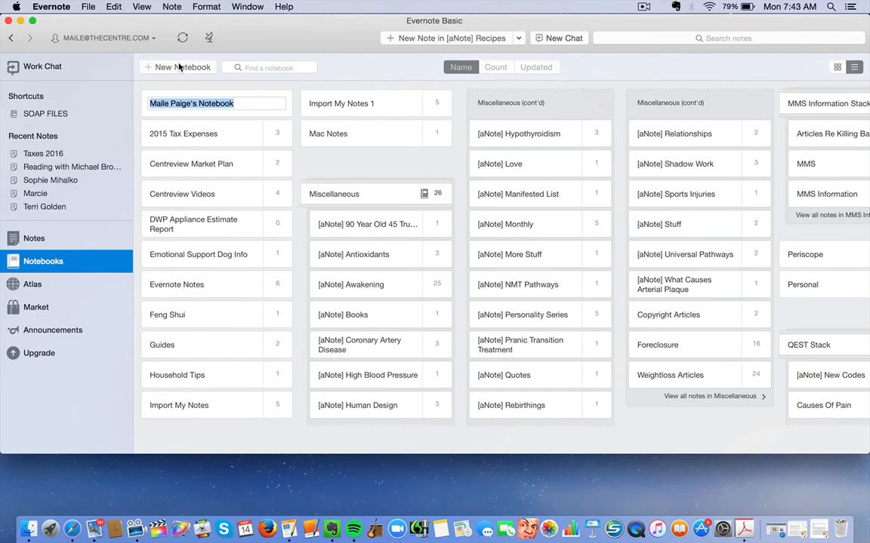
pyautogui.write('Home')
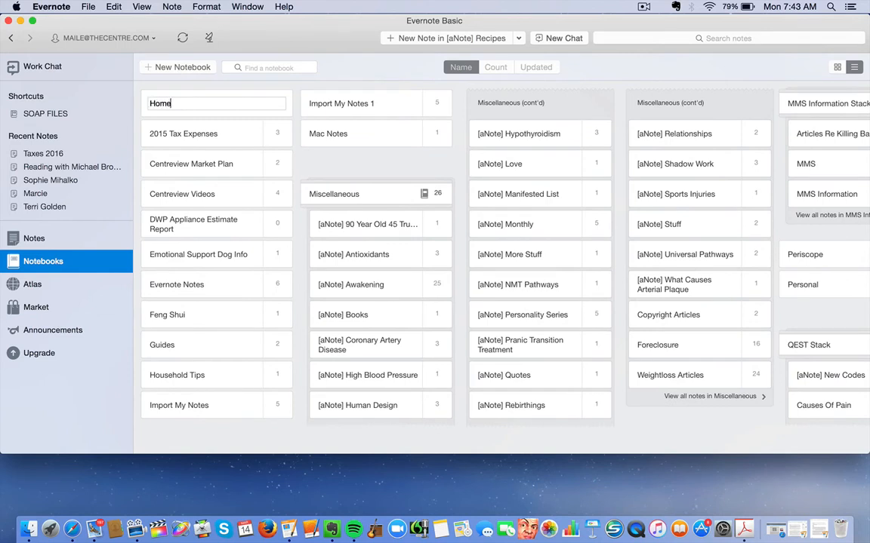
pyautogui.write('Recipes')
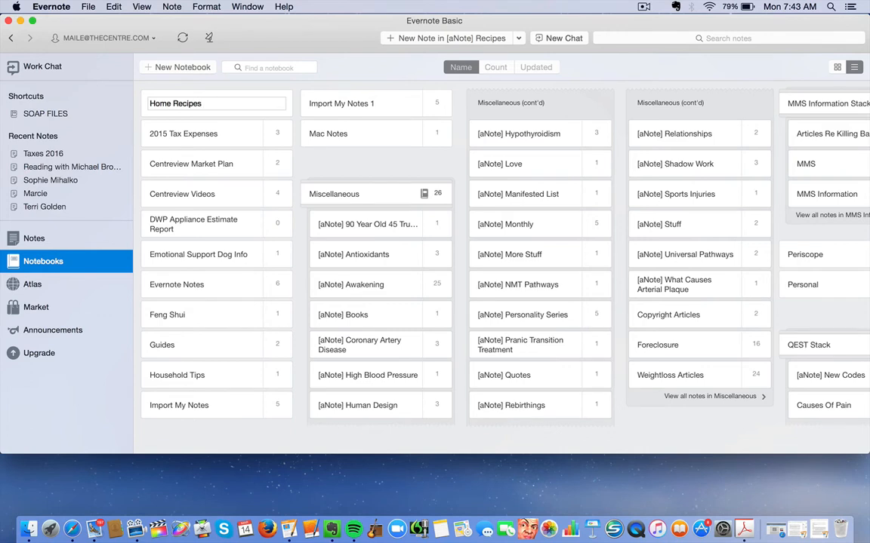
pyautogui.click(175, 344)
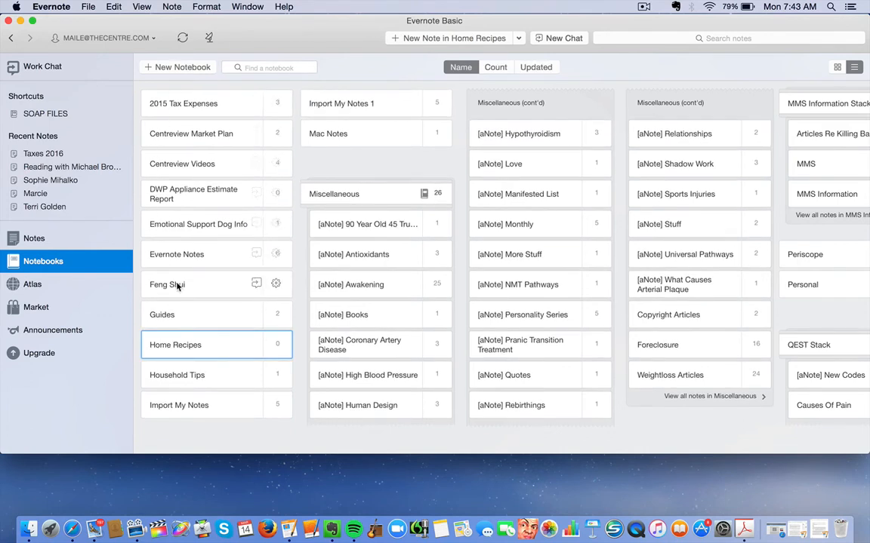
pyautogui.moveTo(184, 350)
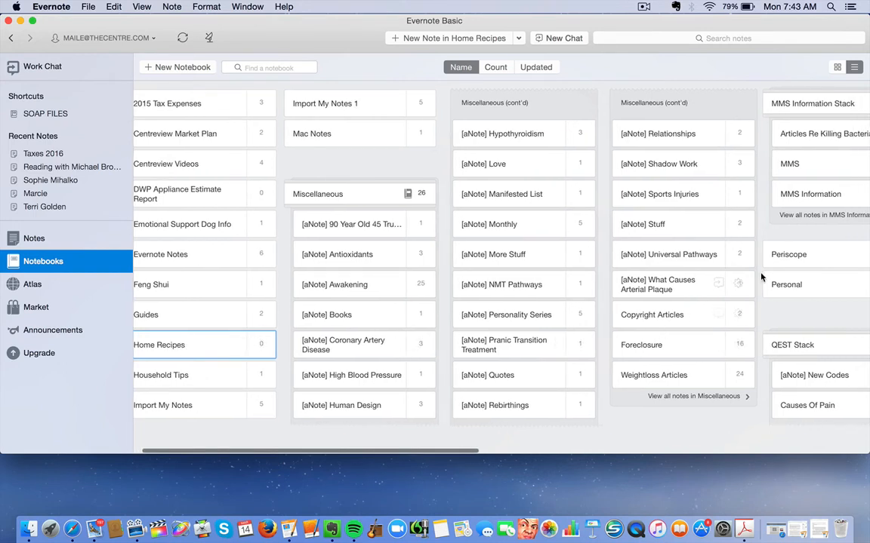
pyautogui.moveTo(803, 284)
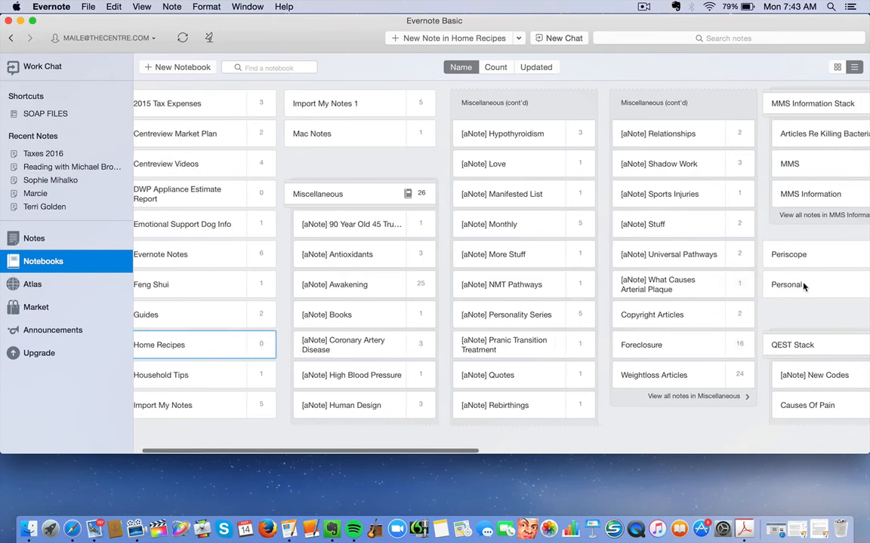
pyautogui.moveTo(190, 344)
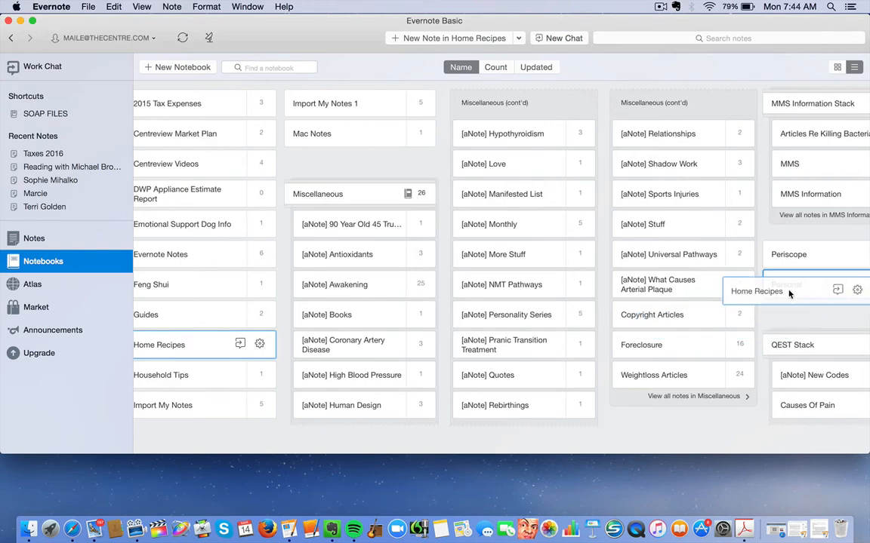
# Scroll the notebook list to reach Home Recipes and Personal for stacking into Personal Stack
pyautogui.hscroll(3)
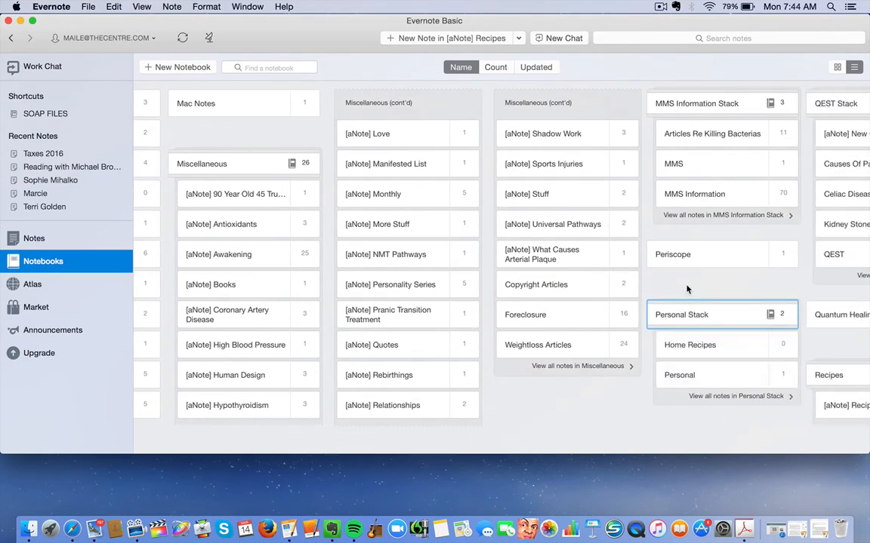
pyautogui.moveTo(689, 345)
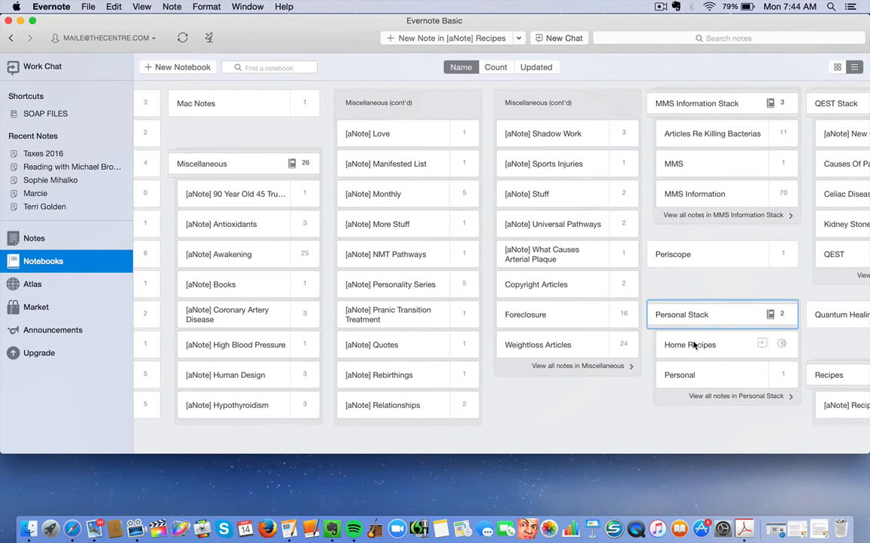
pyautogui.moveTo(691, 381)
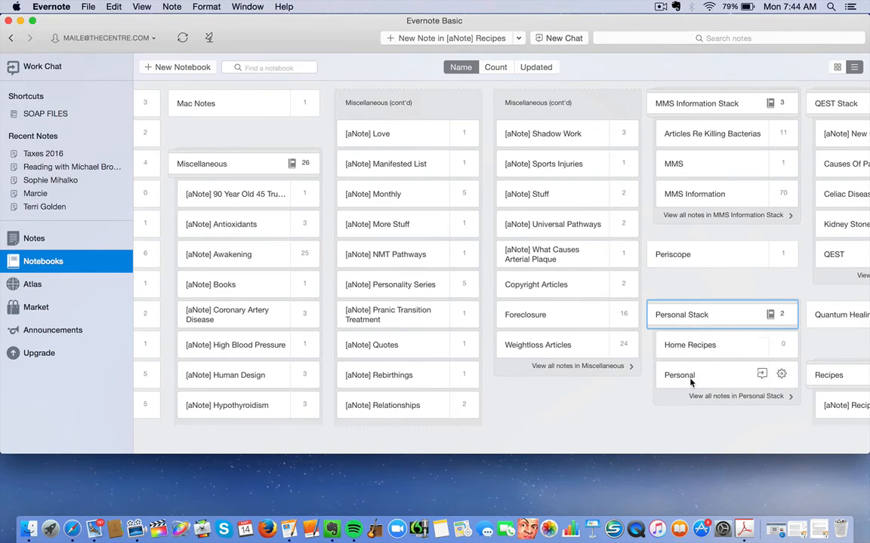
pyautogui.moveTo(678, 320)
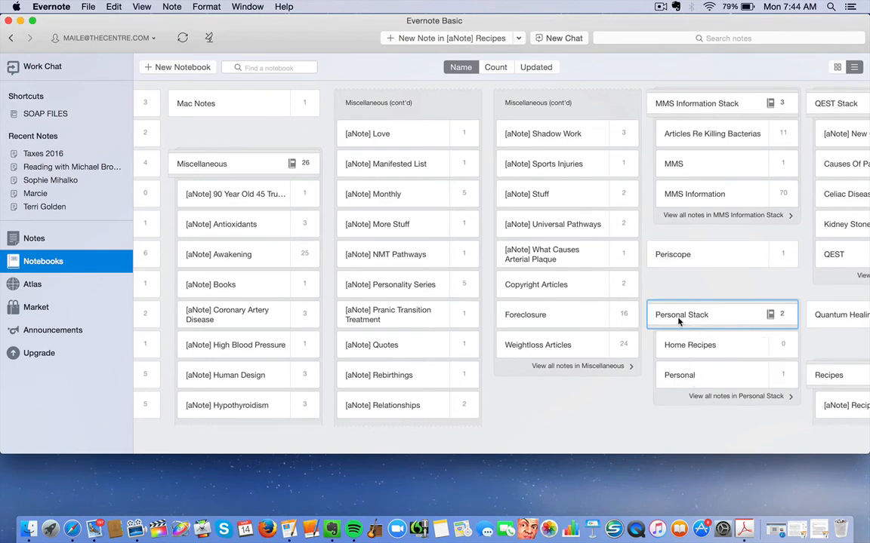
pyautogui.moveTo(513, 306)
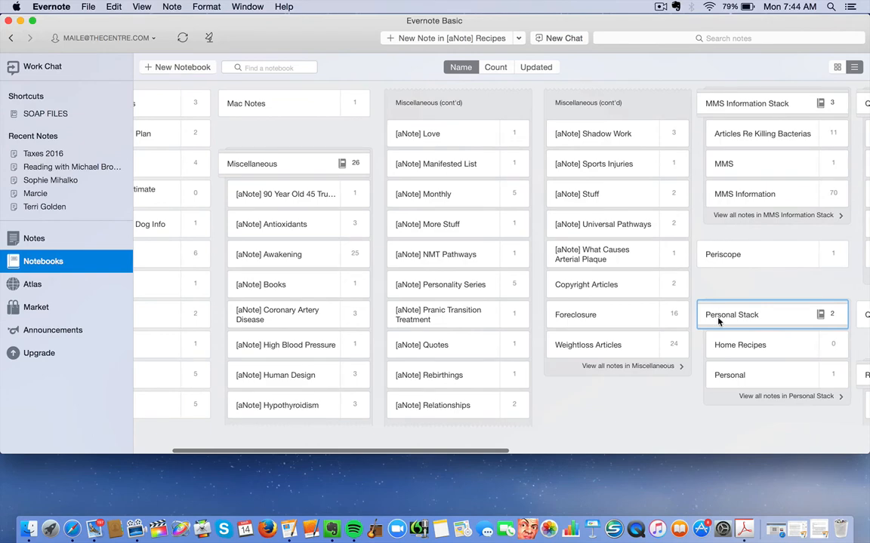
# Scroll across the notebook list to check Home Recipes and Personal under Personal Stack
pyautogui.hscroll(3)
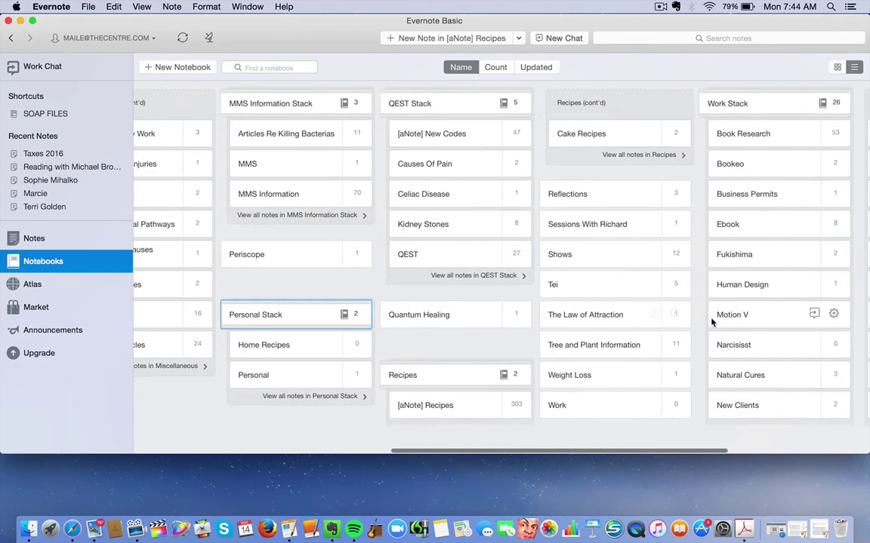
pyautogui.hscroll(3)
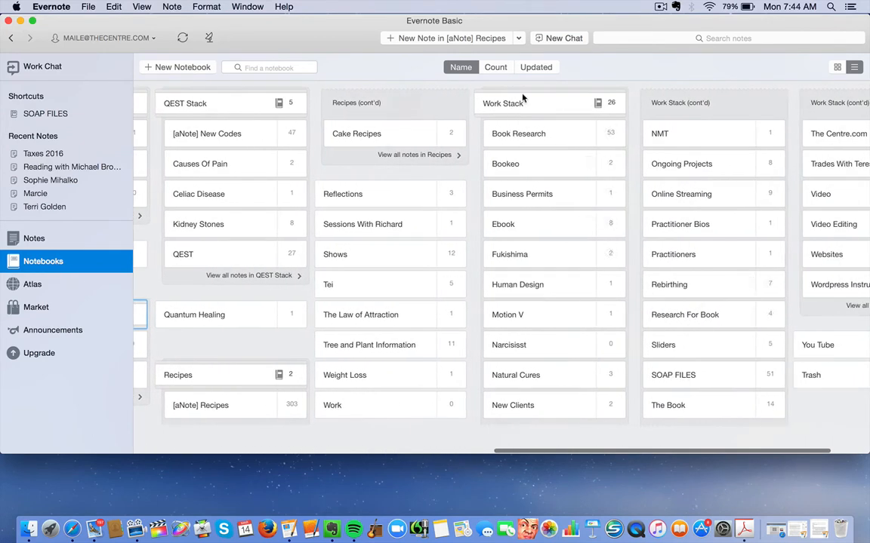
pyautogui.moveTo(531, 163)
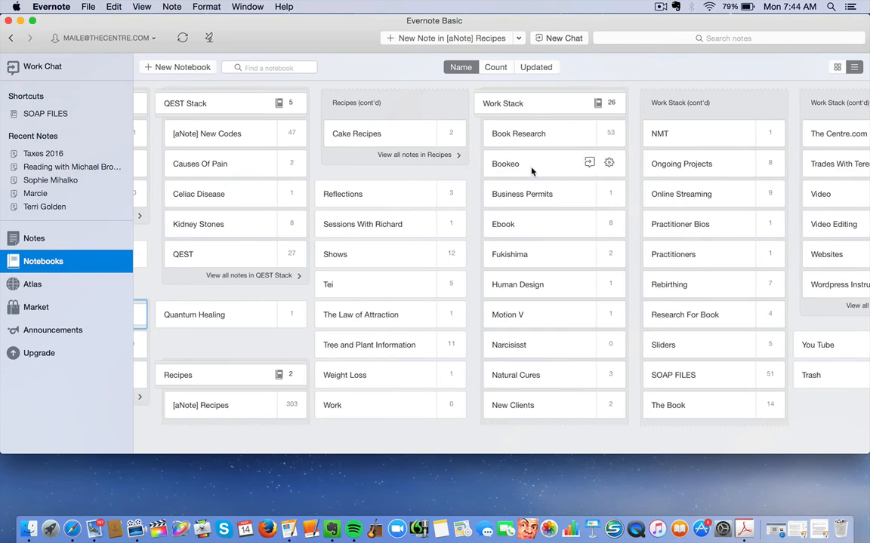
pyautogui.moveTo(655, 163)
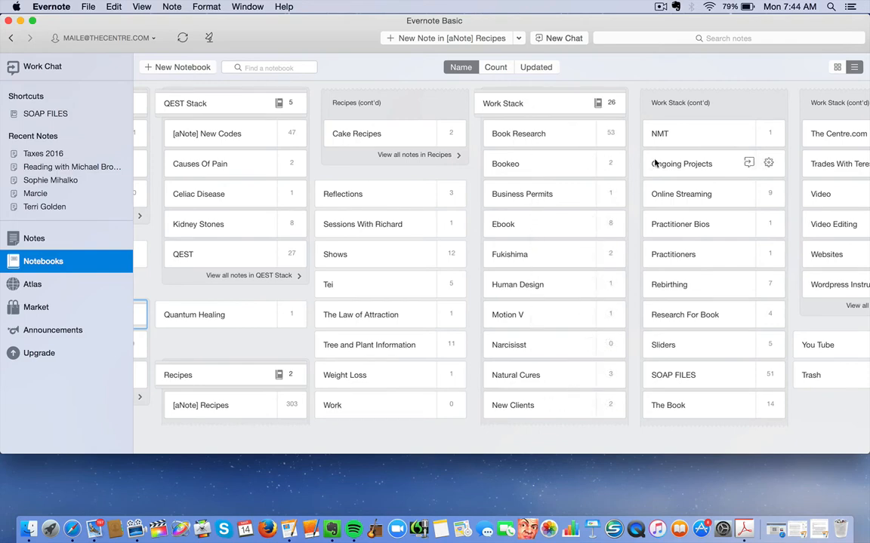
pyautogui.hscroll(-3)
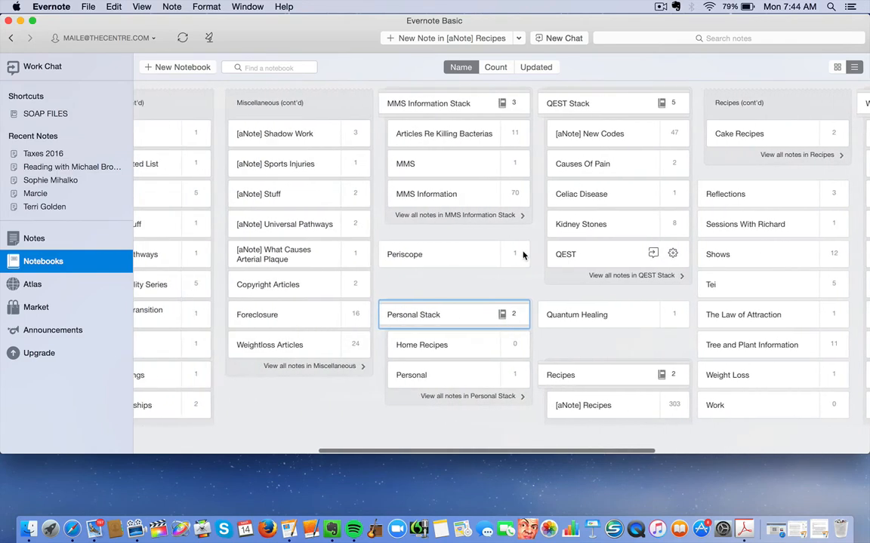
pyautogui.hscroll(-3)
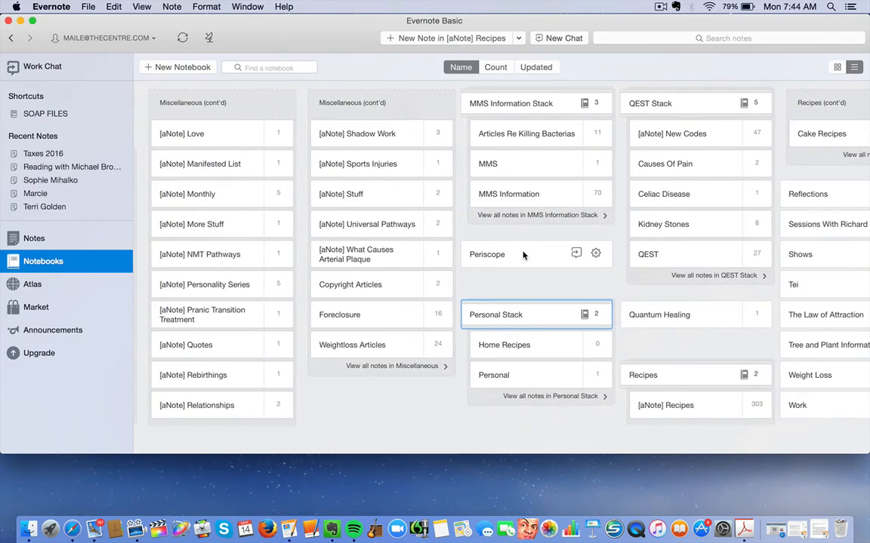
pyautogui.moveTo(516, 344)
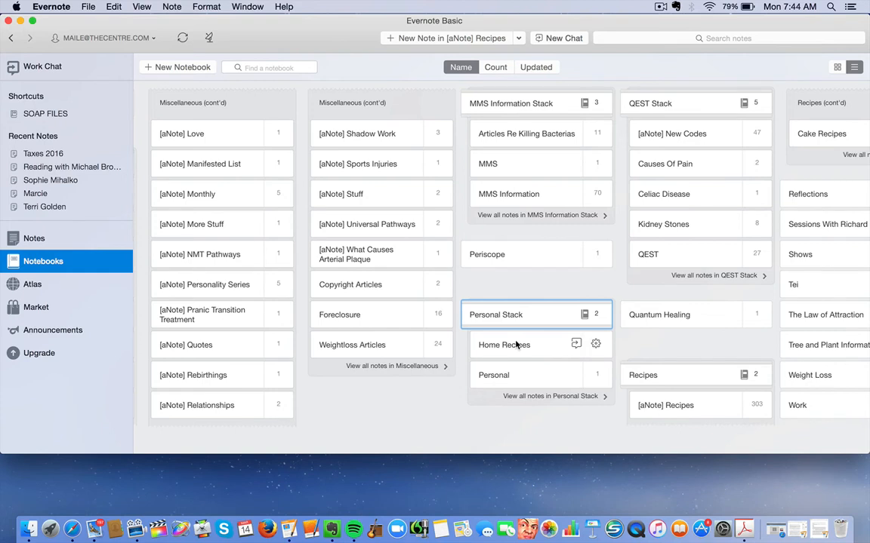
pyautogui.moveTo(84, 338)
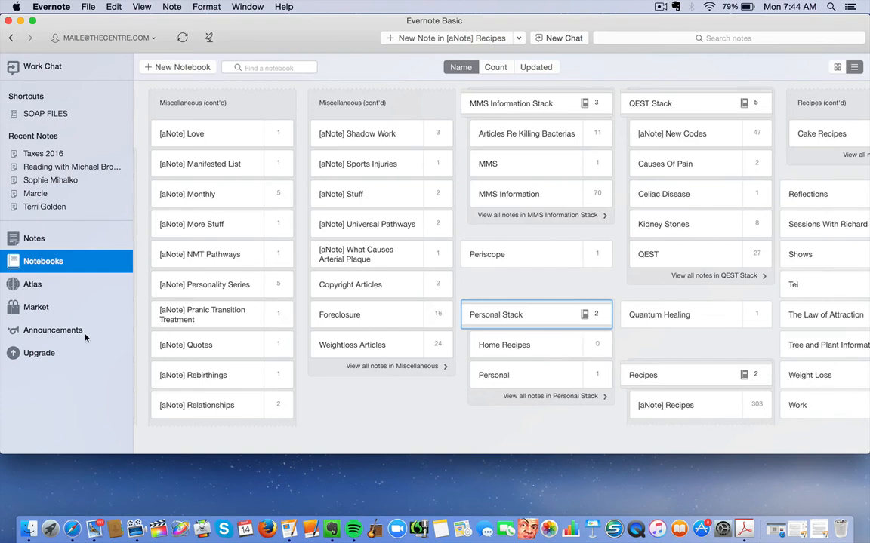
pyautogui.moveTo(203, 284)
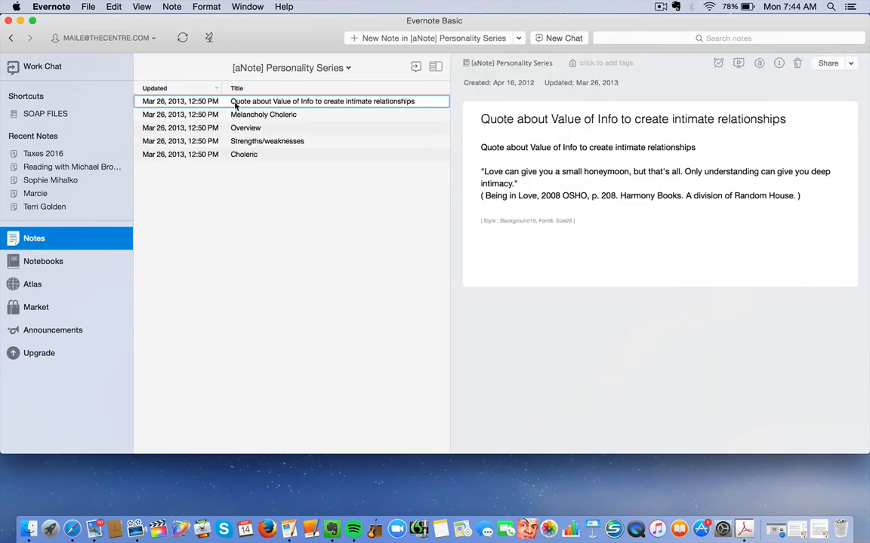
pyautogui.moveTo(247, 166)
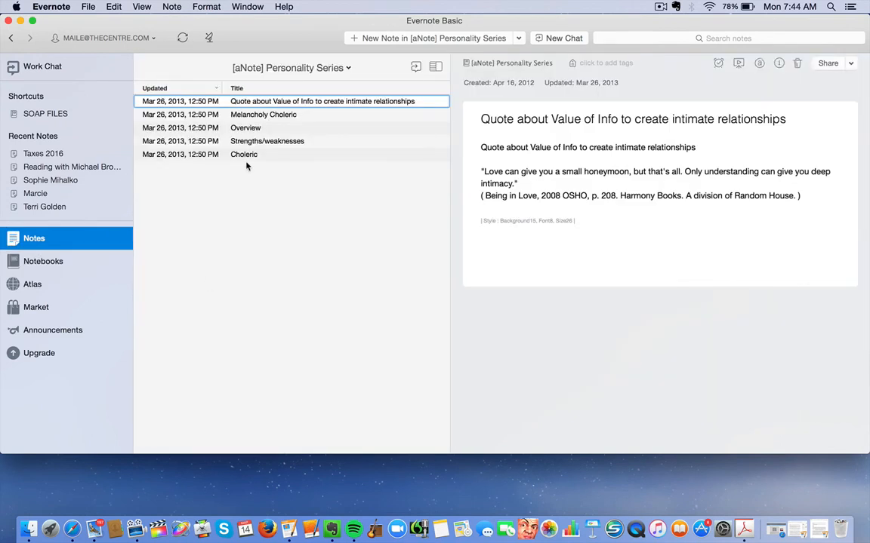
pyautogui.moveTo(273, 78)
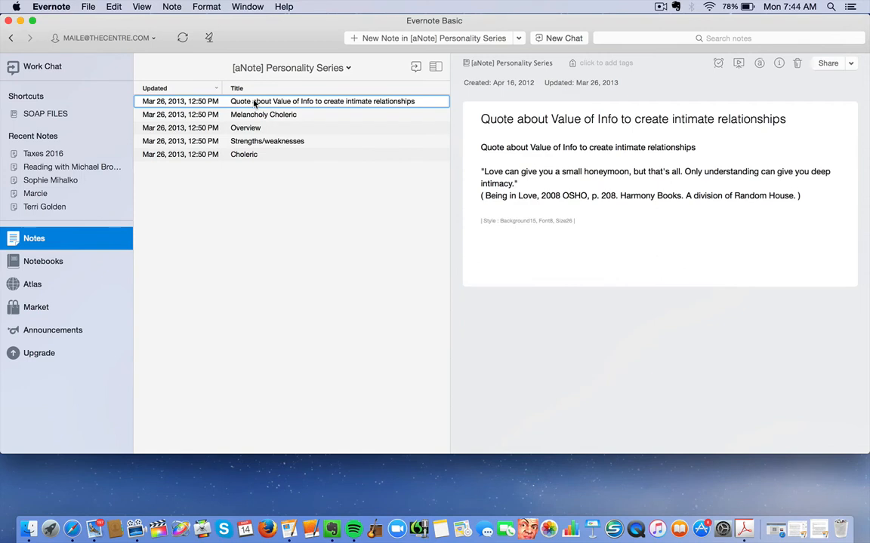
# Bring up Move to Notebook… for the quote note and browse target notebooks without moving it
pyautogui.rightClick(253, 101)
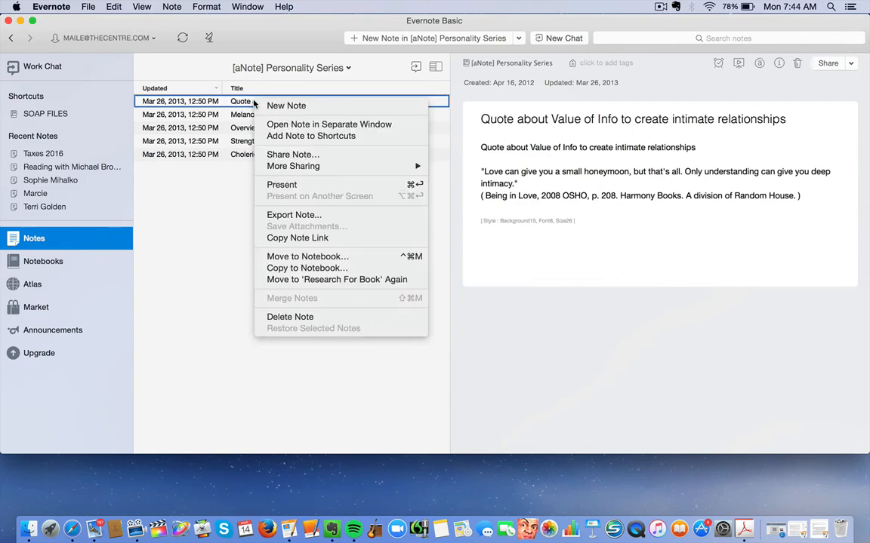
pyautogui.moveTo(302, 251)
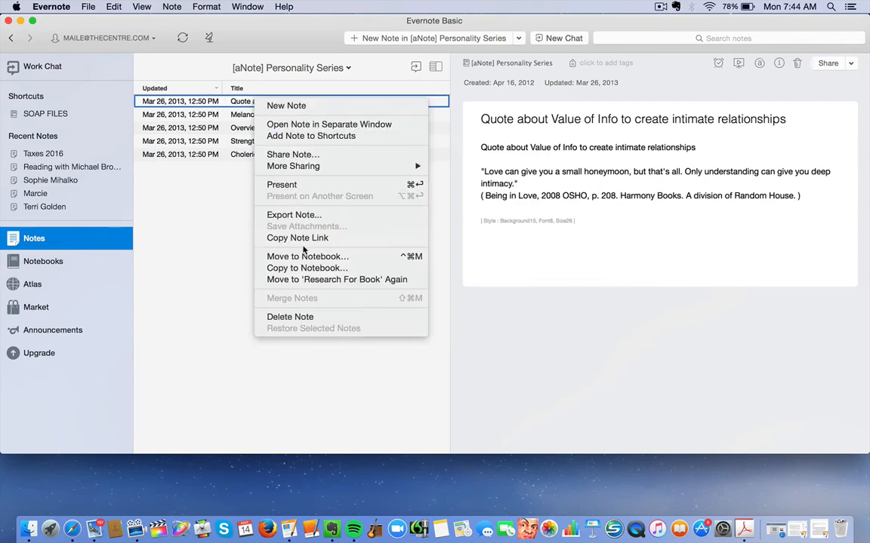
pyautogui.moveTo(308, 256)
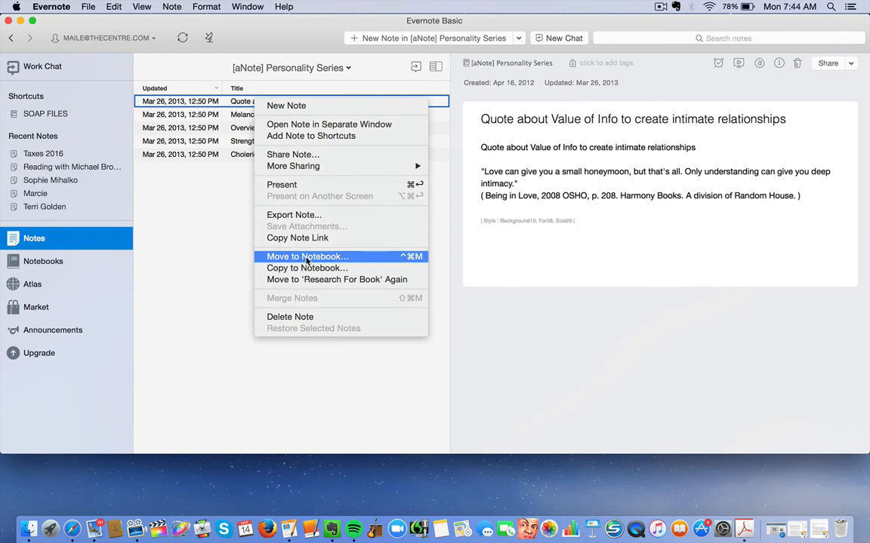
pyautogui.click(308, 257)
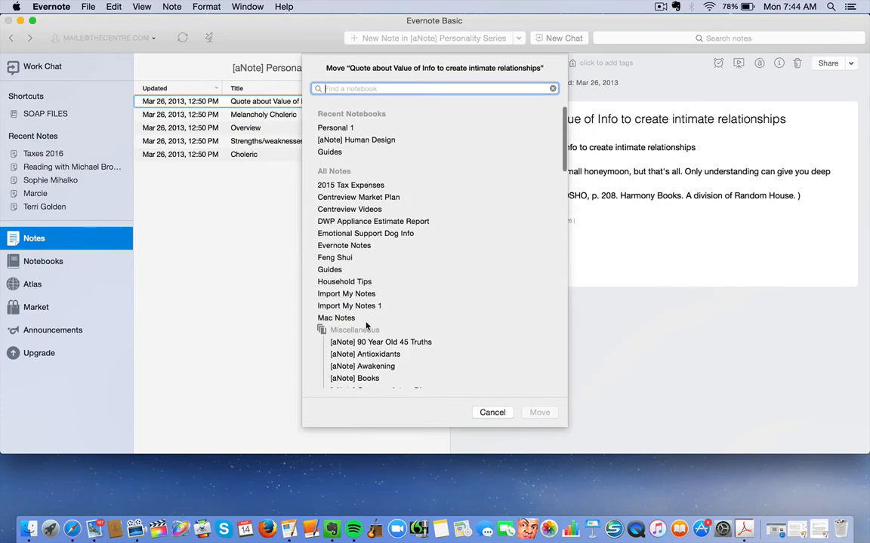
pyautogui.scroll(-3)
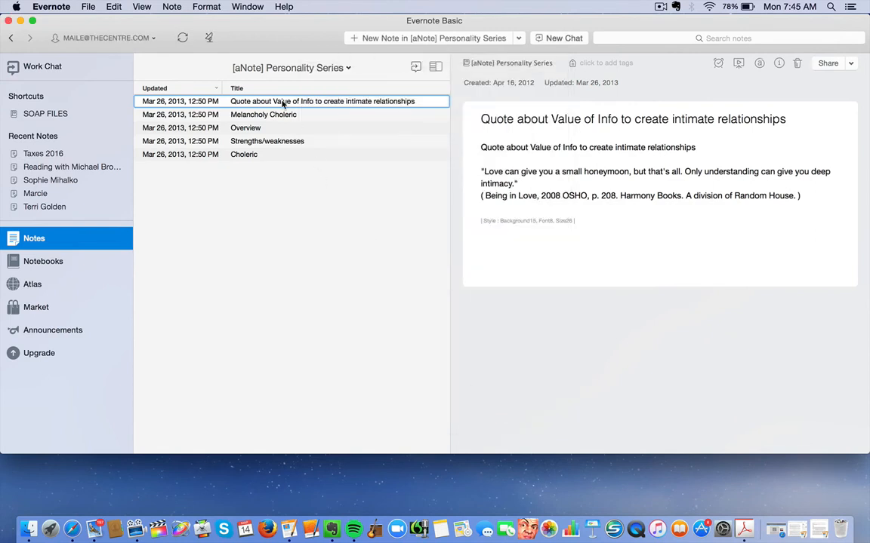
pyautogui.rightClick(284, 101)
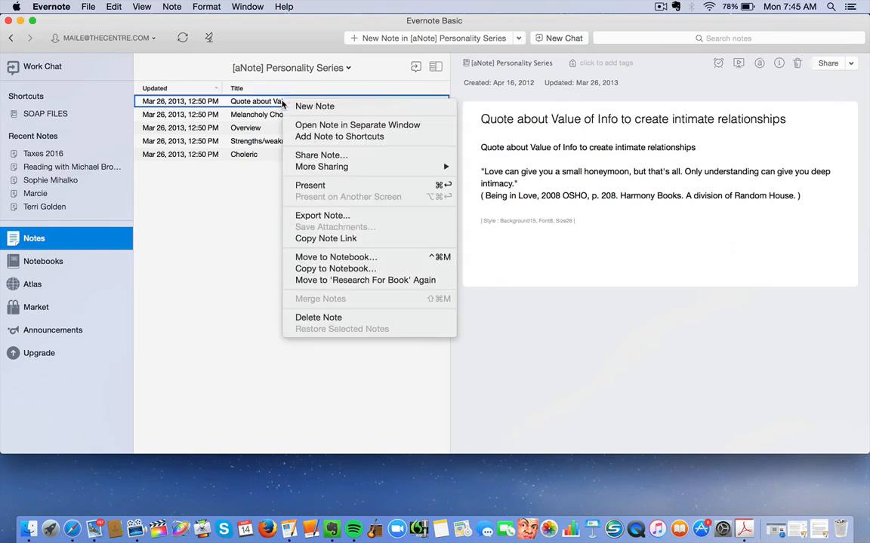
pyautogui.moveTo(321, 220)
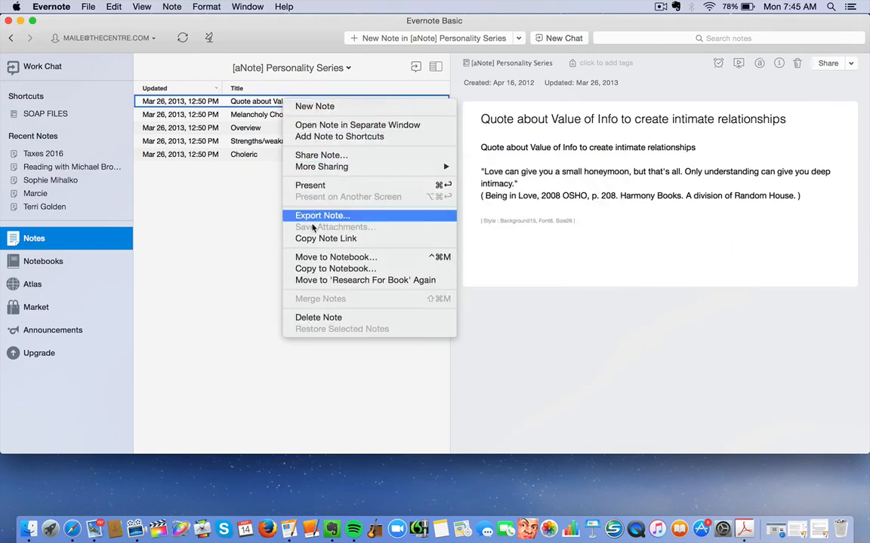
pyautogui.moveTo(317, 232)
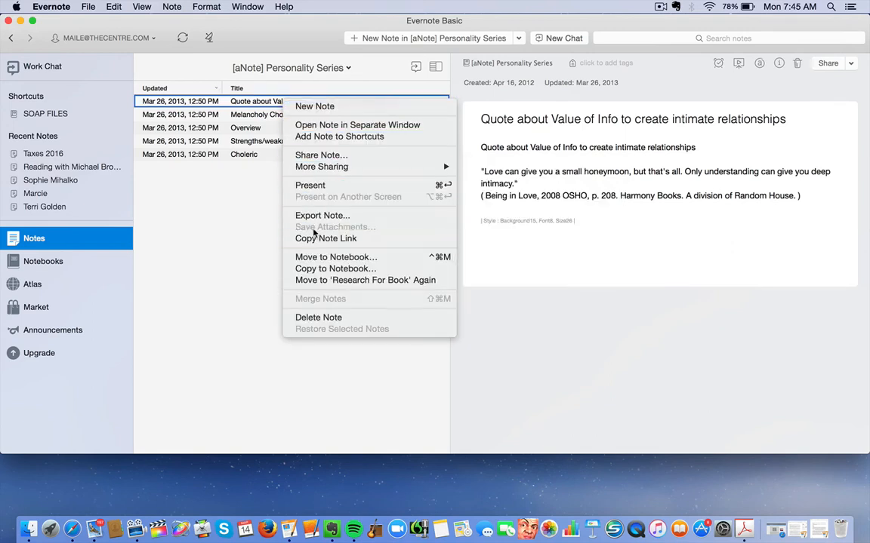
pyautogui.moveTo(317, 317)
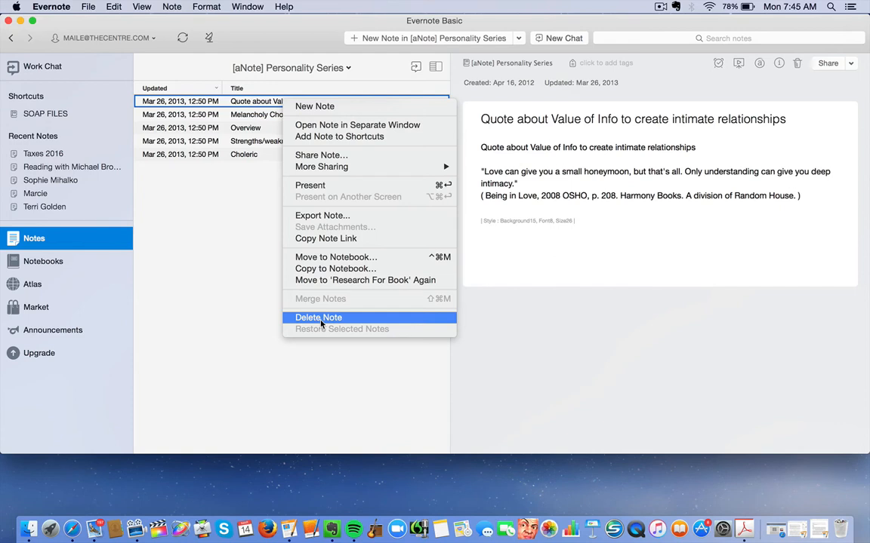
pyautogui.moveTo(211, 302)
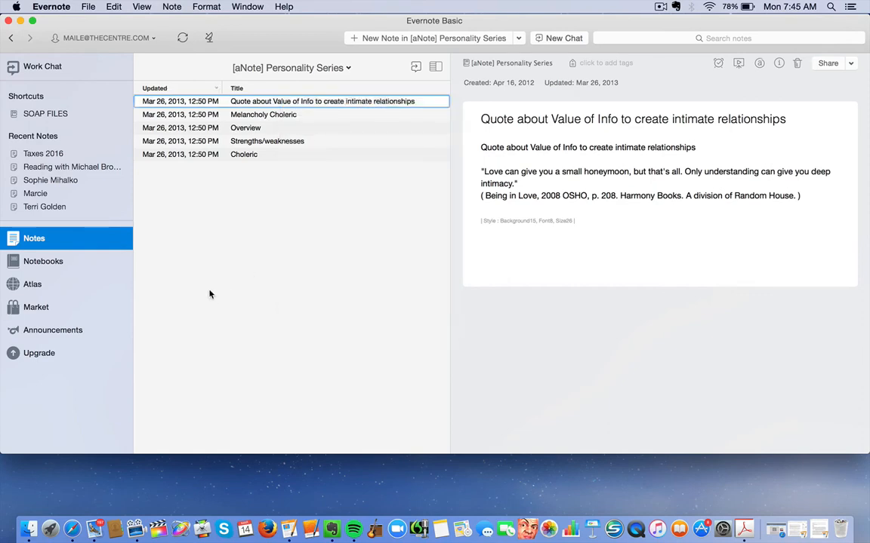
pyautogui.moveTo(55, 263)
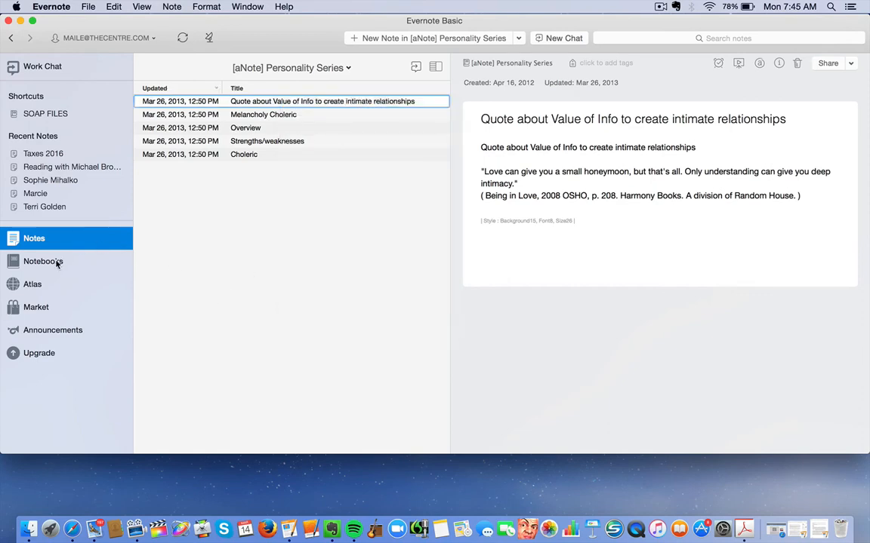
# Return to the Notebooks overview and scroll to Personal Stack to drag Home Recipes out
pyautogui.click(43, 261)
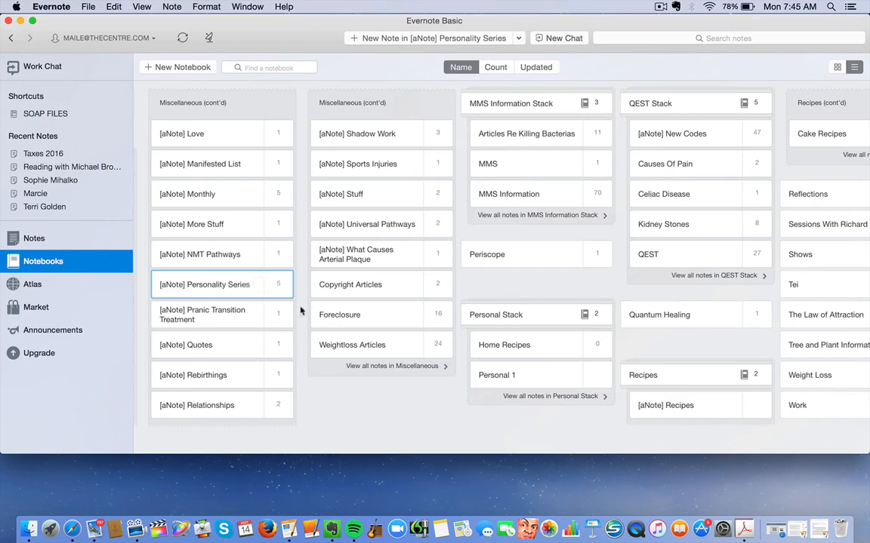
pyautogui.moveTo(490, 356)
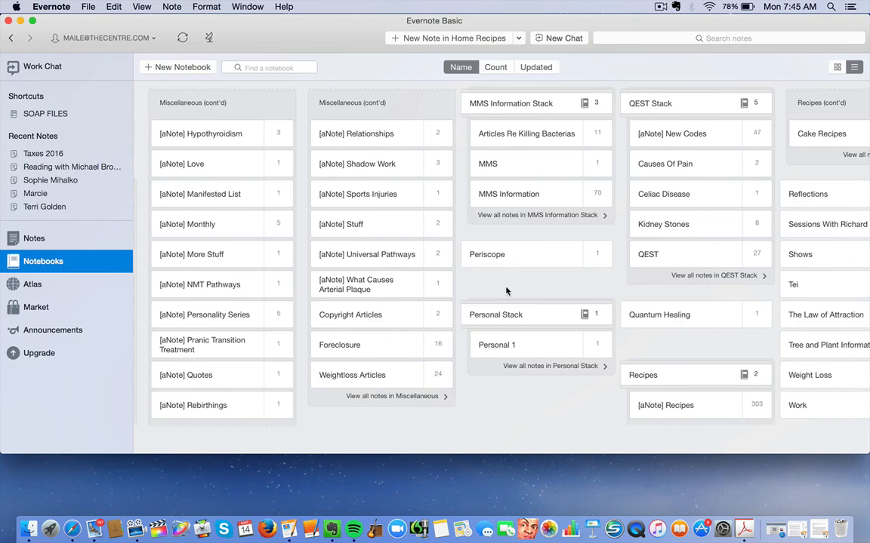
pyautogui.hscroll(-3)
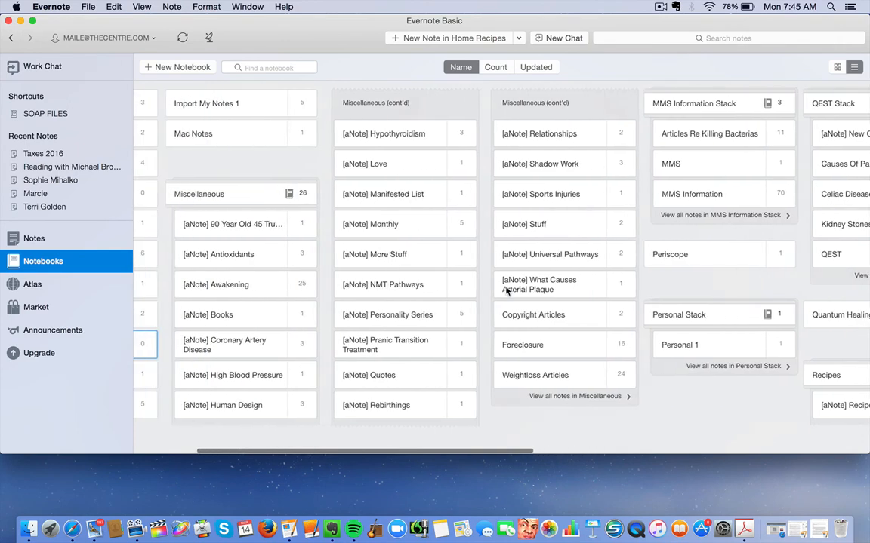
pyautogui.hscroll(-3)
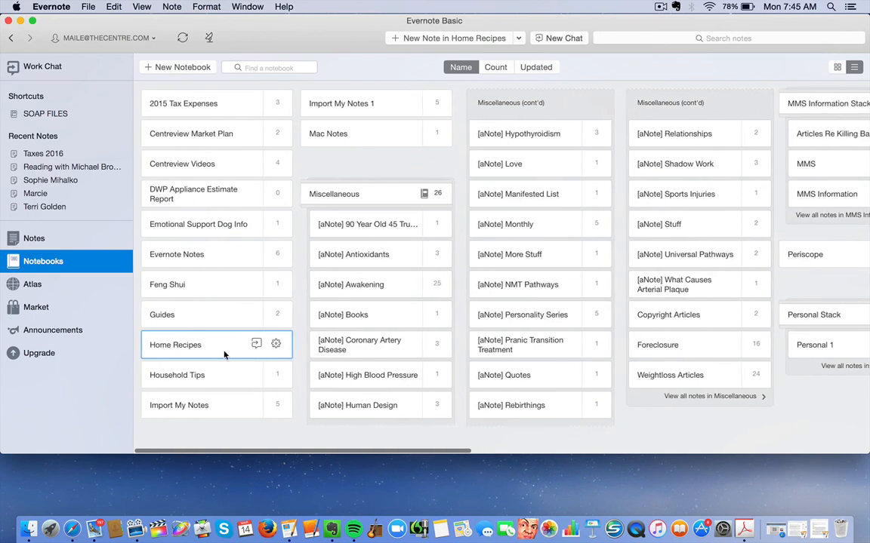
pyautogui.moveTo(788, 323)
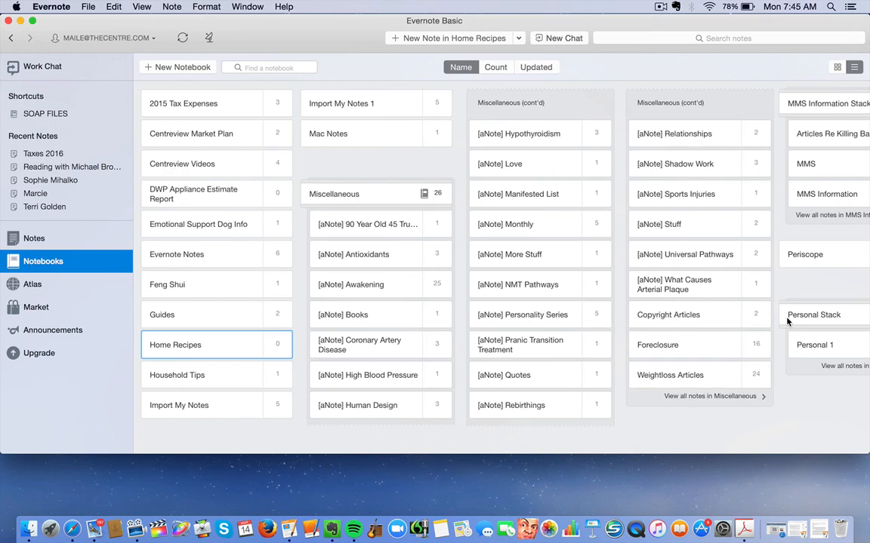
pyautogui.moveTo(779, 211)
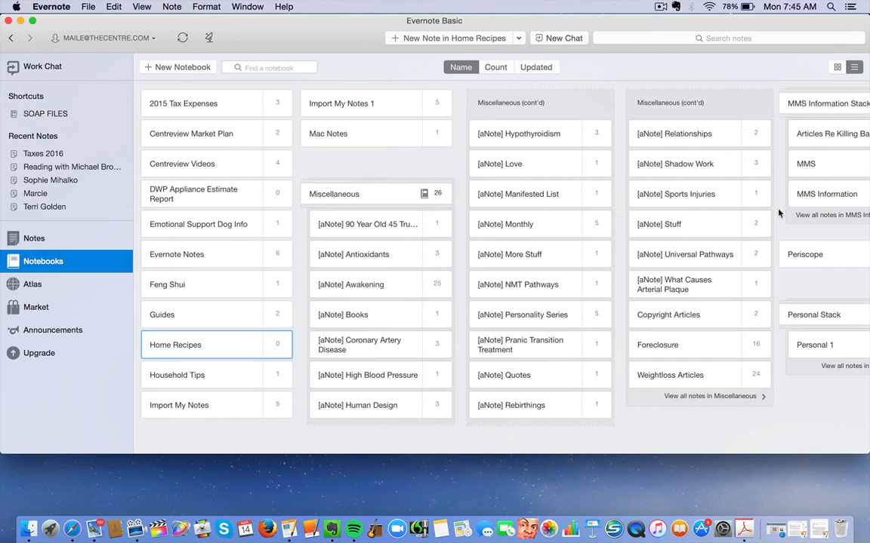
pyautogui.moveTo(655, 25)
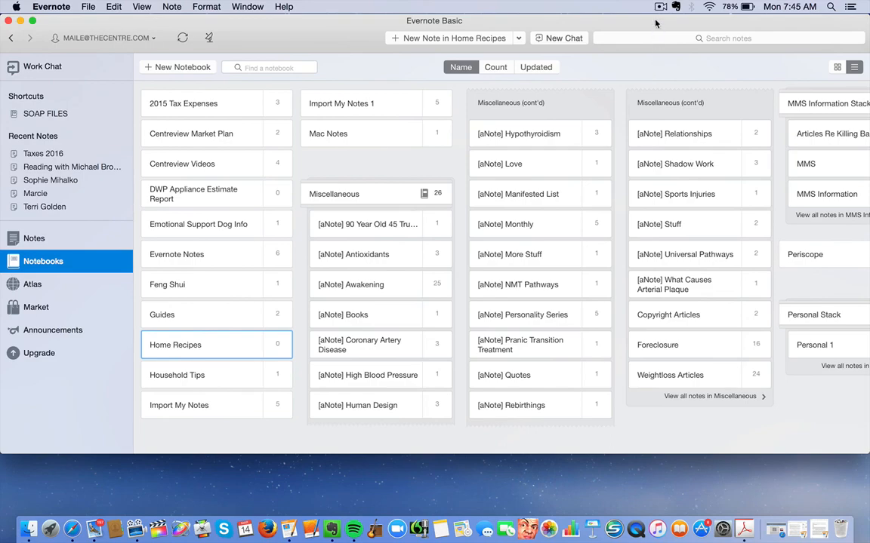